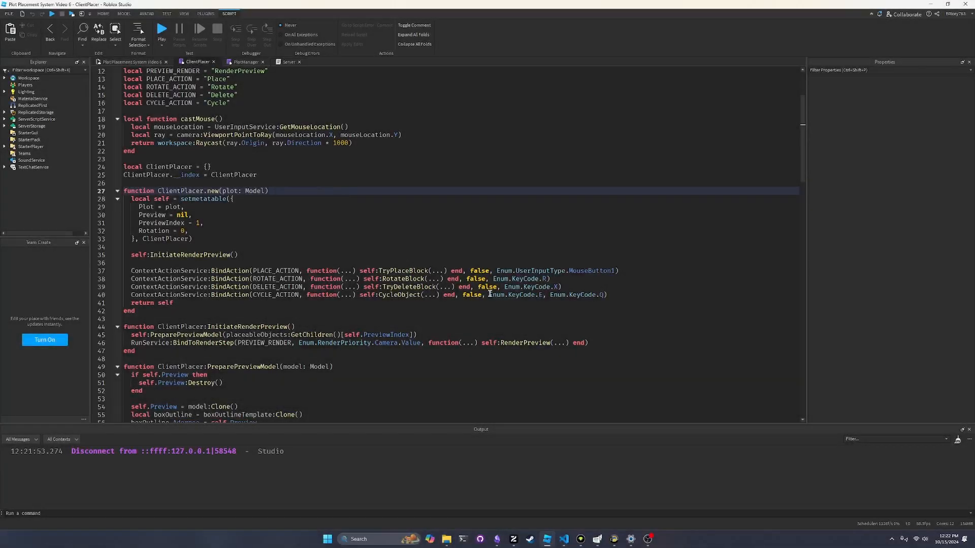
{"action": "mouse_move", "coordinate": [466, 295]}
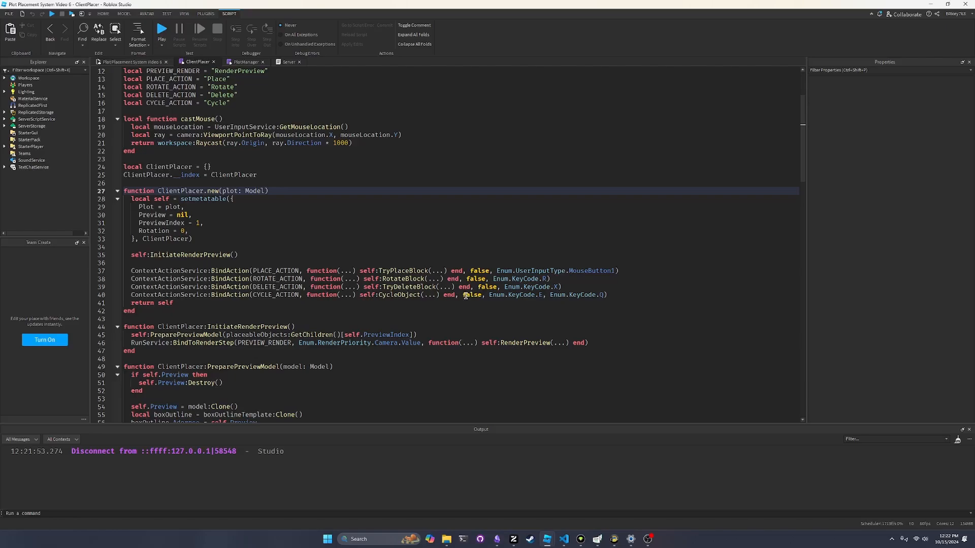
Step: Add a 'GridSize = 0,' field to the ClientPlacer.new setmetatable table
{"action": "scroll", "scroll_direction": "down", "scroll_amount": 3}
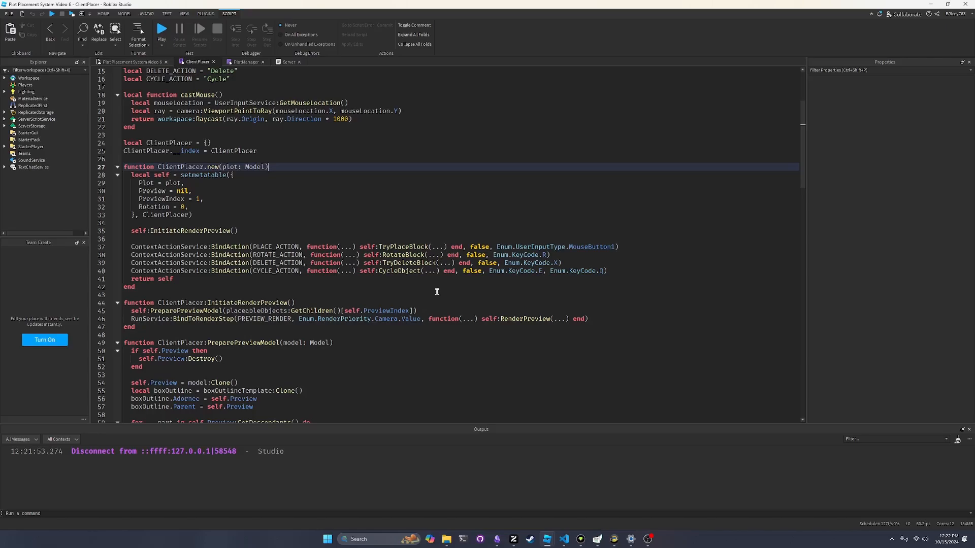
{"action": "mouse_move", "coordinate": [460, 286]}
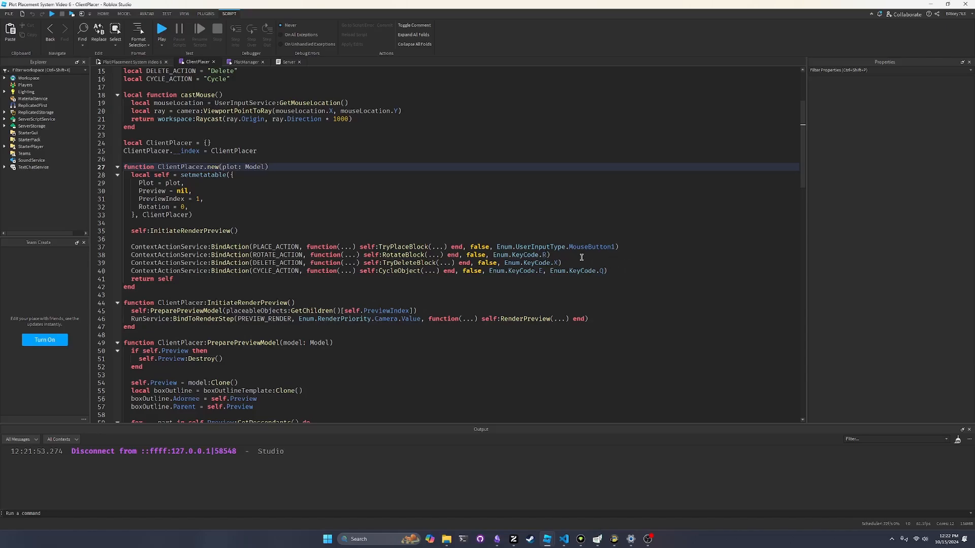
{"action": "left_click", "coordinate": [643, 263]}
{"action": "type", "text": "GridSize = 0,"}
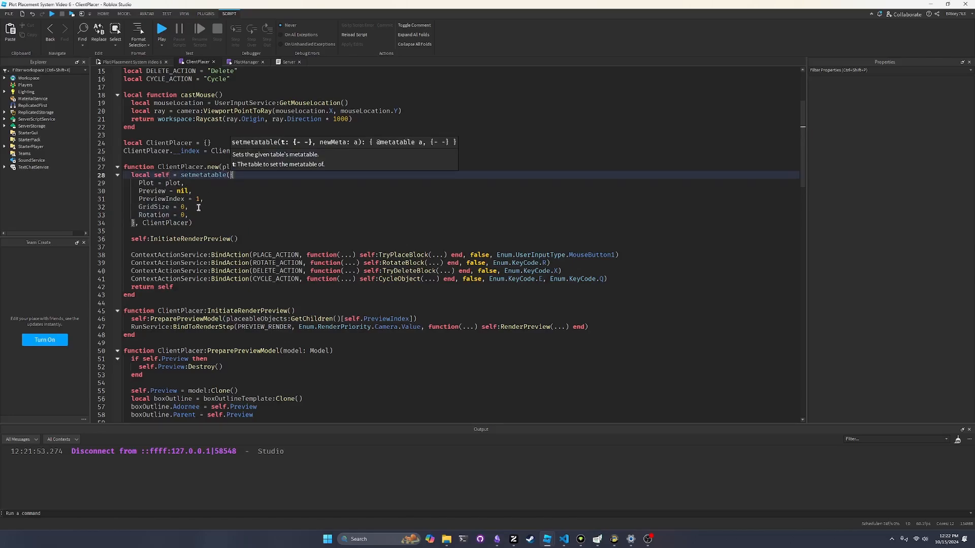
Step: Declare local SNAP_ACTION = "Snap" and bind it to Enum.KeyCode.G with ContextActionService
{"action": "left_click", "coordinate": [186, 207]}
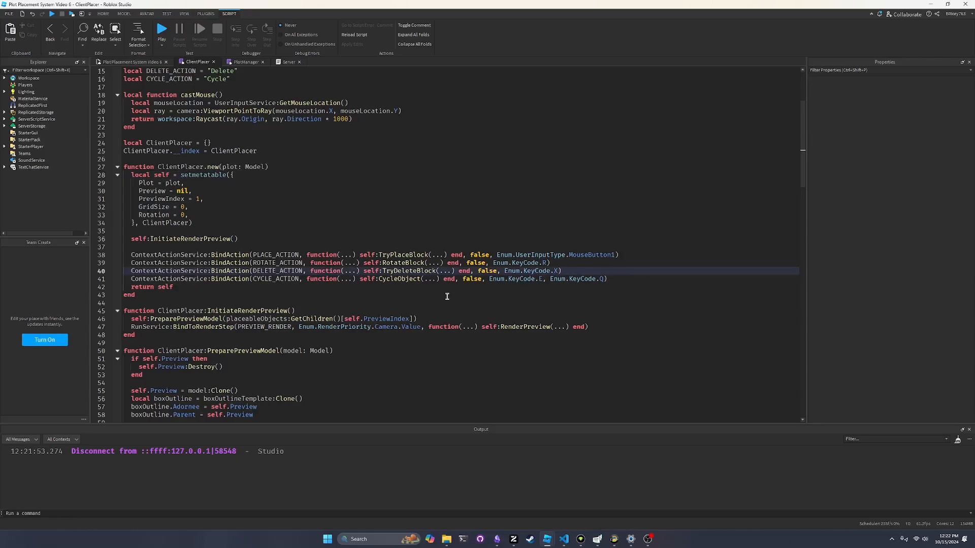
{"action": "scroll", "scroll_direction": "up", "scroll_amount": 3}
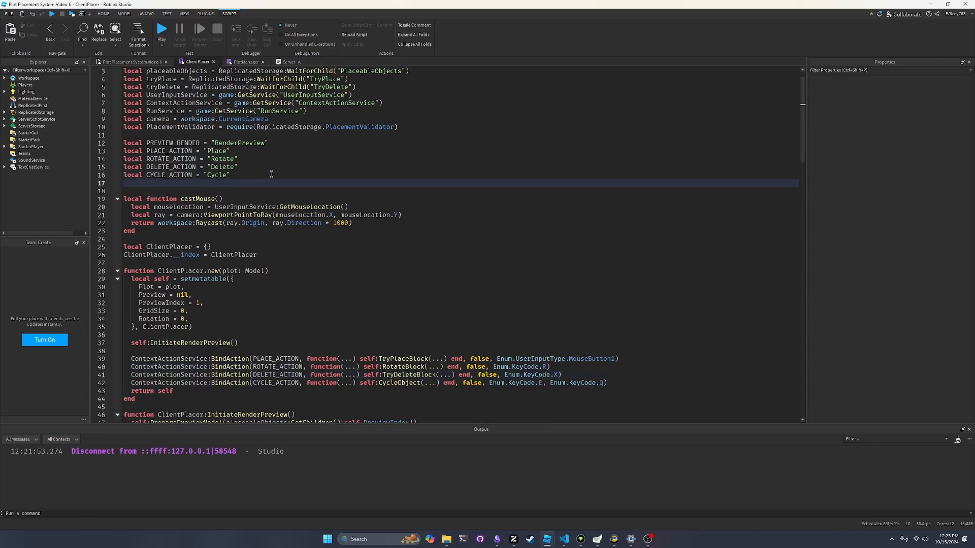
{"action": "type", "text": "local"}
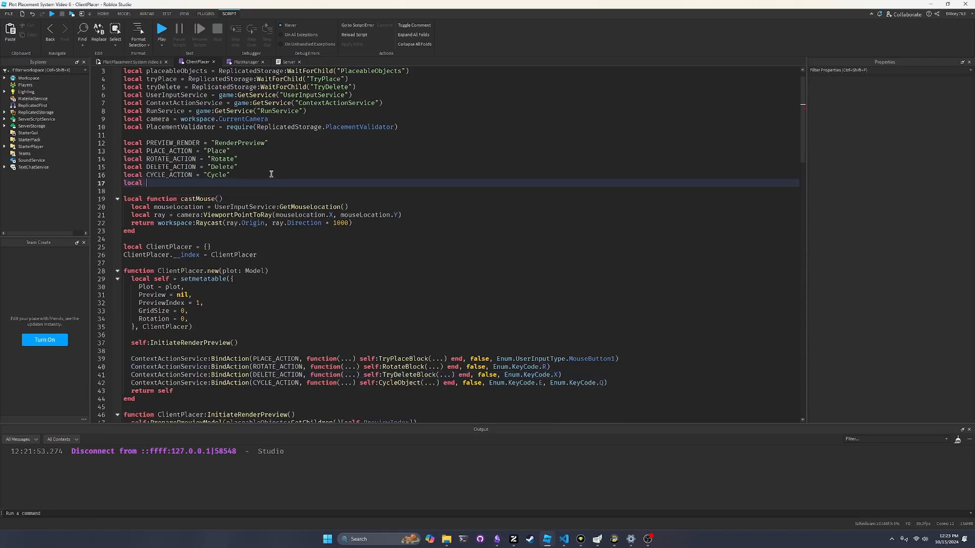
{"action": "type", "text": "SNAP_ACTION = \"Snap"}
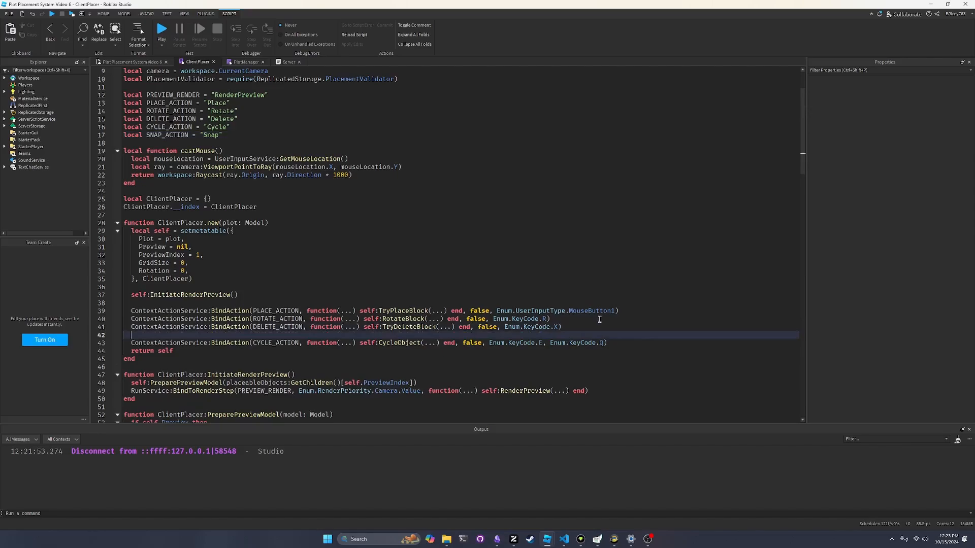
{"action": "type", "text": "ContextActionService:BindAction(SNAP_ACTION, function(...) end, false, Enum.KeyCode.G"}
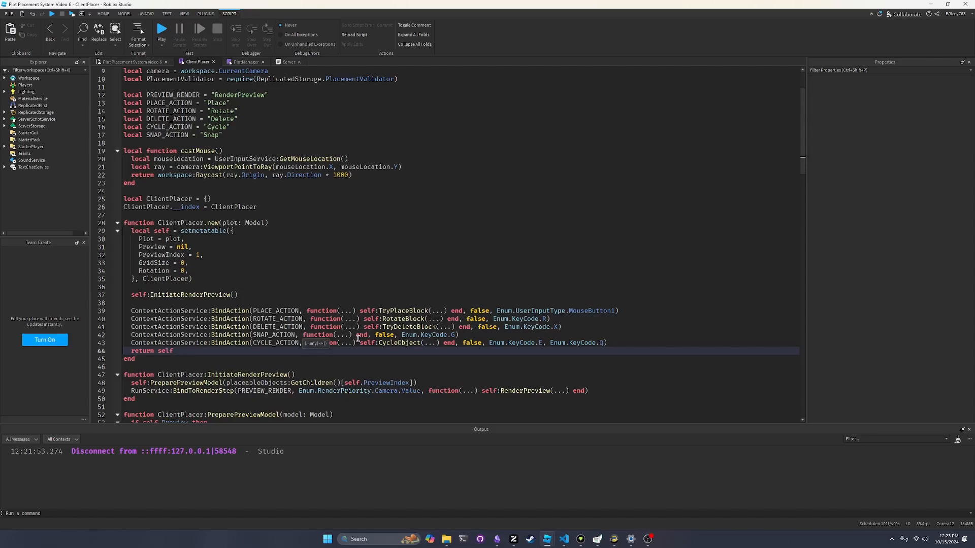
Step: Add ContextActionService:UnbindAction(SNAP_ACTION) after the CYCLE_ACTION unbind line in Destroy
{"action": "scroll", "scroll_direction": "down", "scroll_amount": 3}
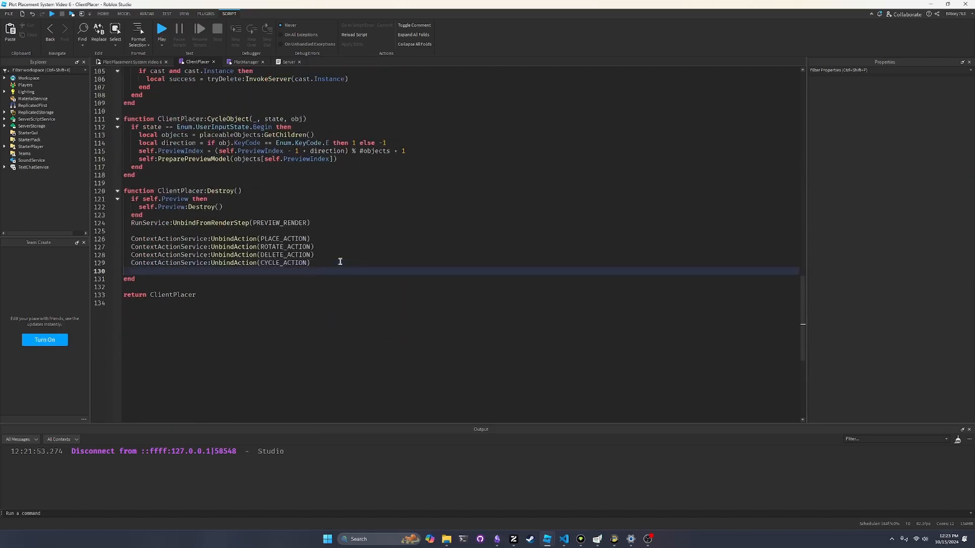
{"action": "type", "text": "ContextActionService:UnbindAction(SNAP_ACTION"}
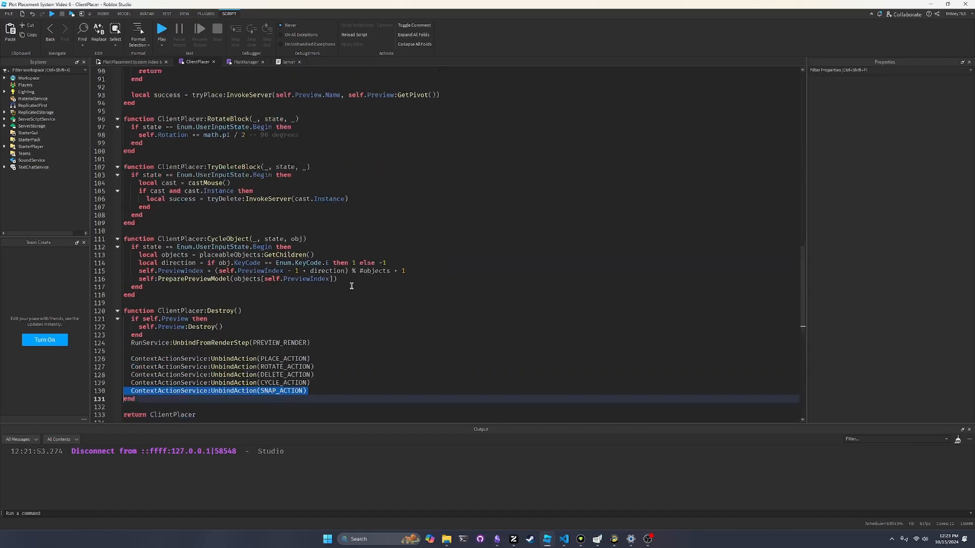
{"action": "scroll", "scroll_direction": "up", "scroll_amount": 3}
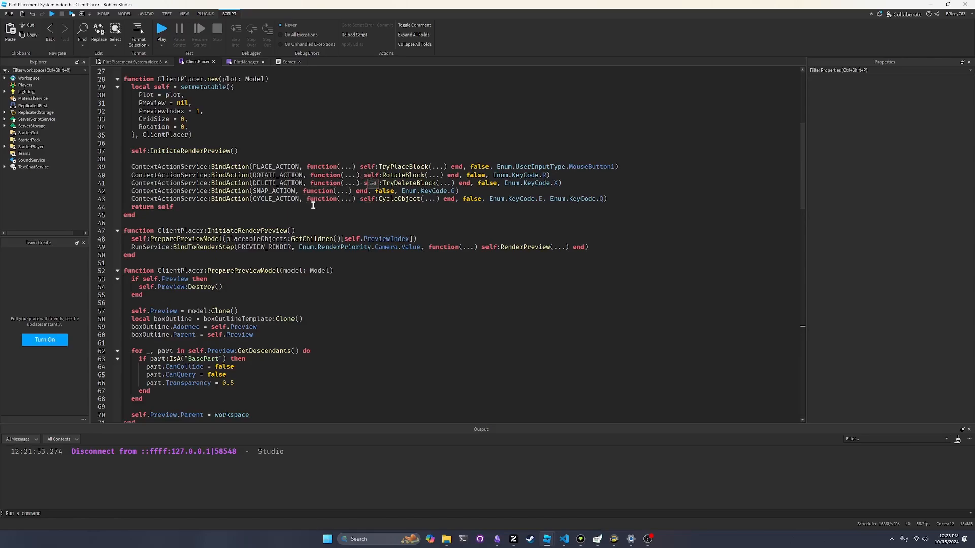
{"action": "scroll", "scroll_direction": "down", "scroll_amount": 3}
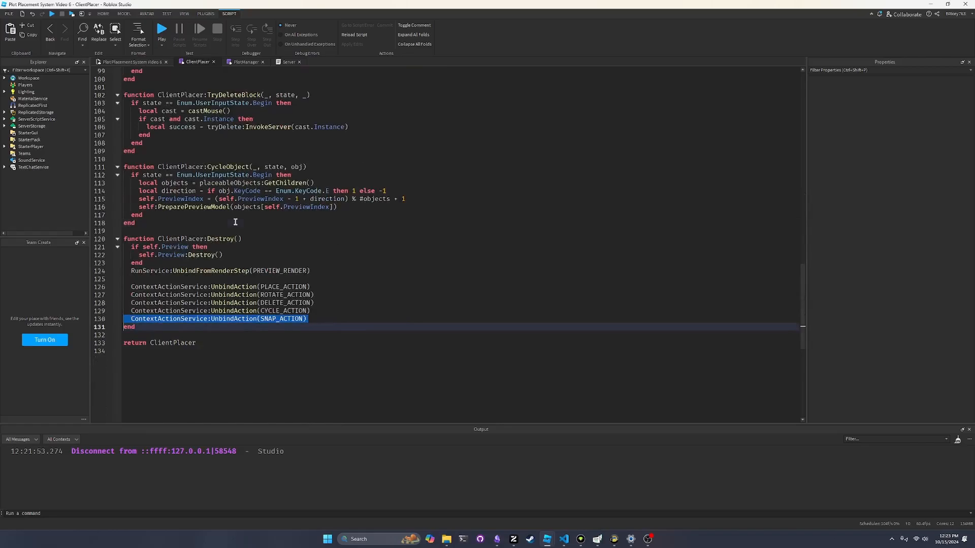
Step: Write a ToggleGrid function that checks state == Enum.UserInputState.Begin
{"action": "type", "text": "function ClientPlacer:"}
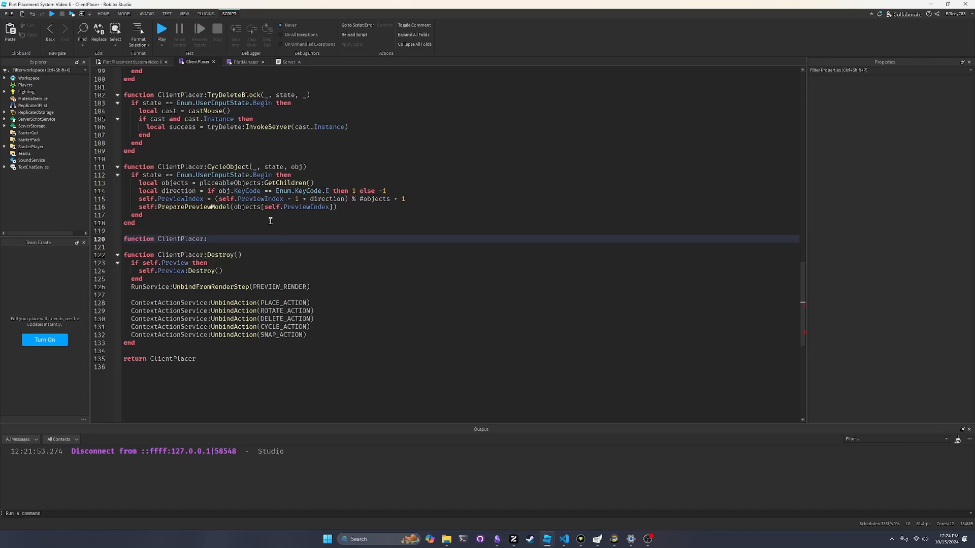
{"action": "type", "text": "ToggleGrid("}
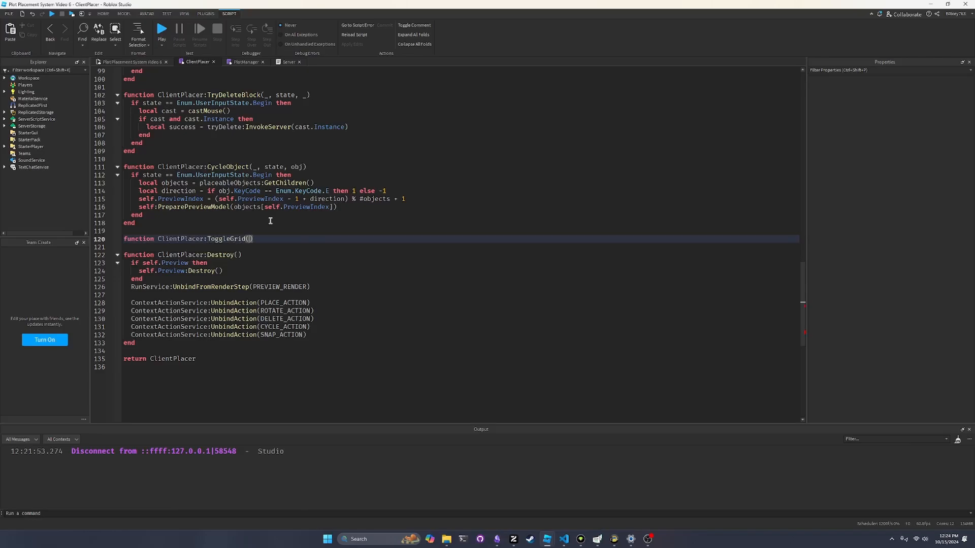
{"action": "type", "text": "_, state, _"}
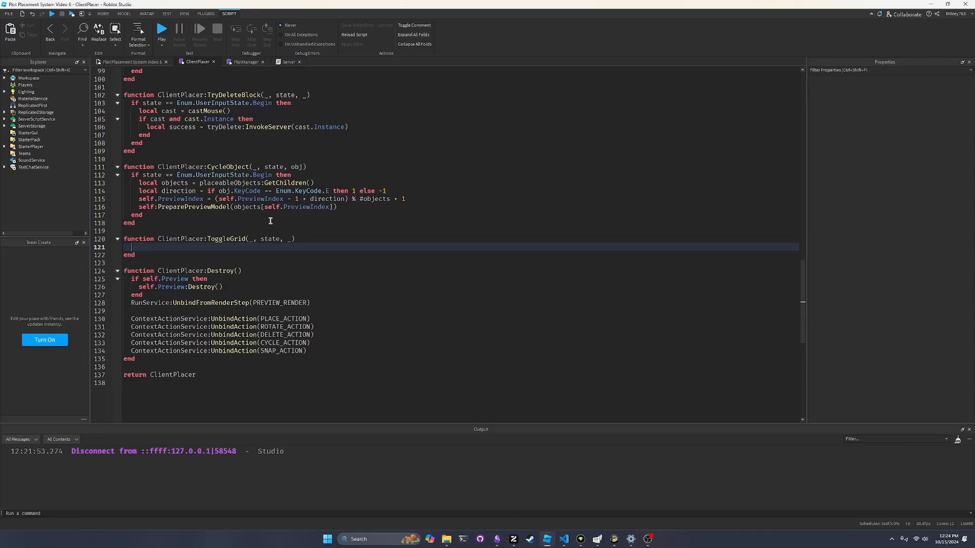
{"action": "type", "text": "if state"}
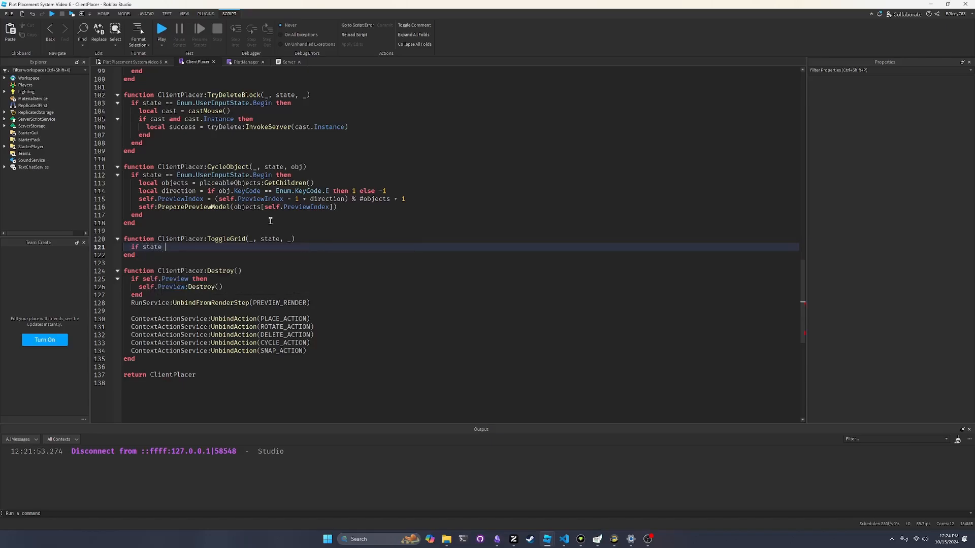
{"action": "type", "text": "== Enum>"}
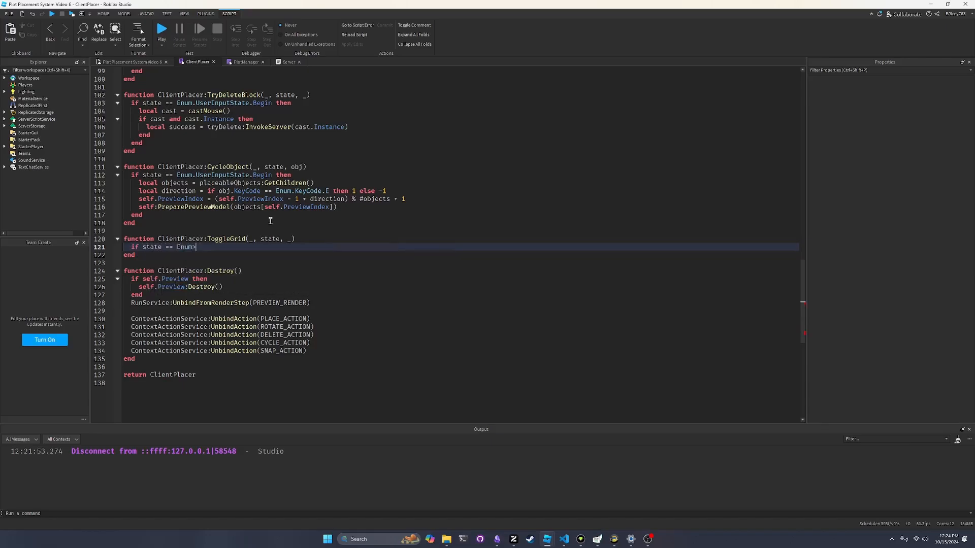
{"action": "type", "text": "UserInputState.Be"}
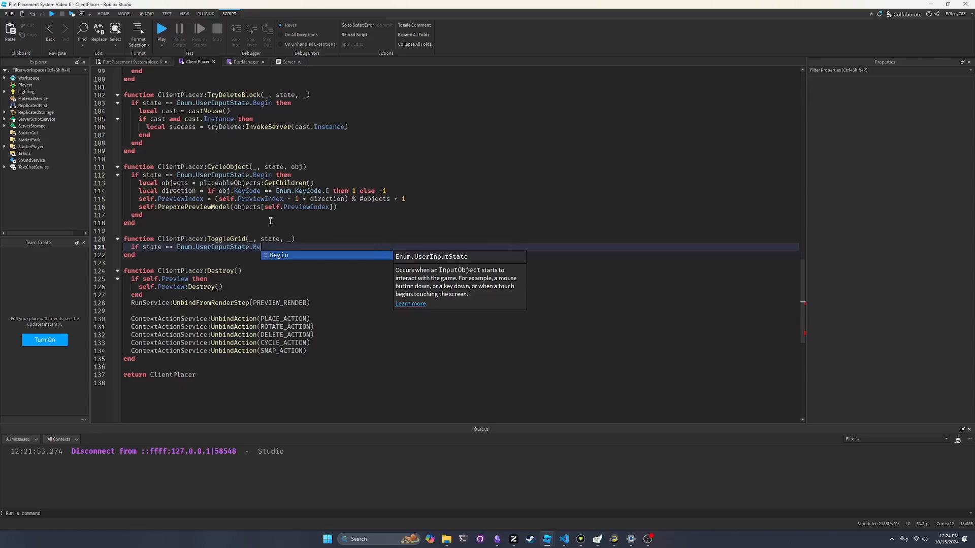
{"action": "key", "text": "Return"}
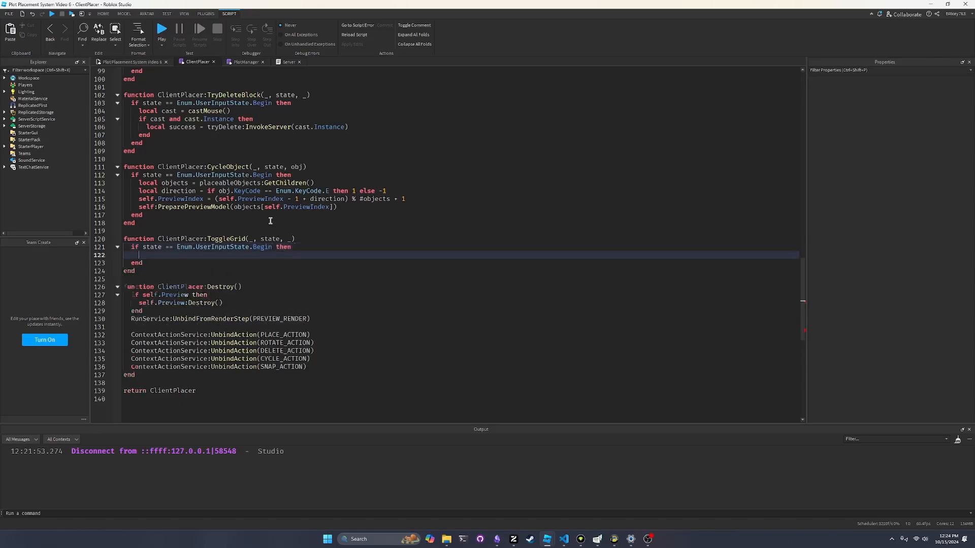
Step: Make ToggleGrid set self.GridSize = if self.GridSize == 0 then 1 else 0
{"action": "type", "text": "self.GridS"}
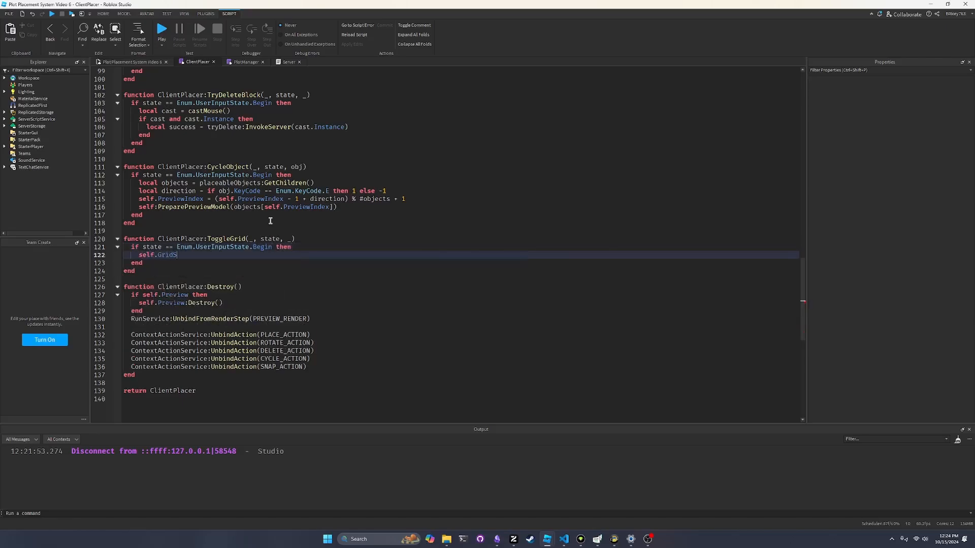
{"action": "type", "text": "ize"}
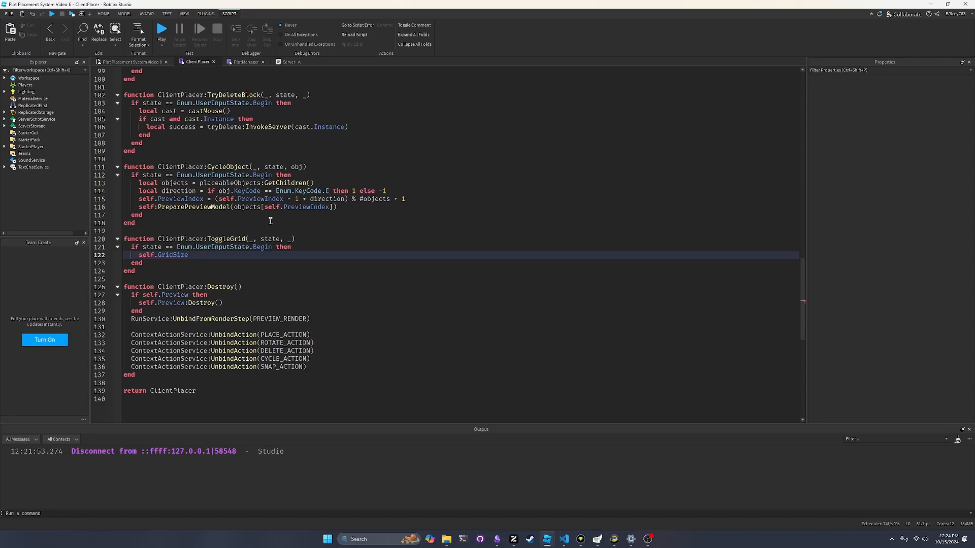
{"action": "type", "text": "= if sel"}
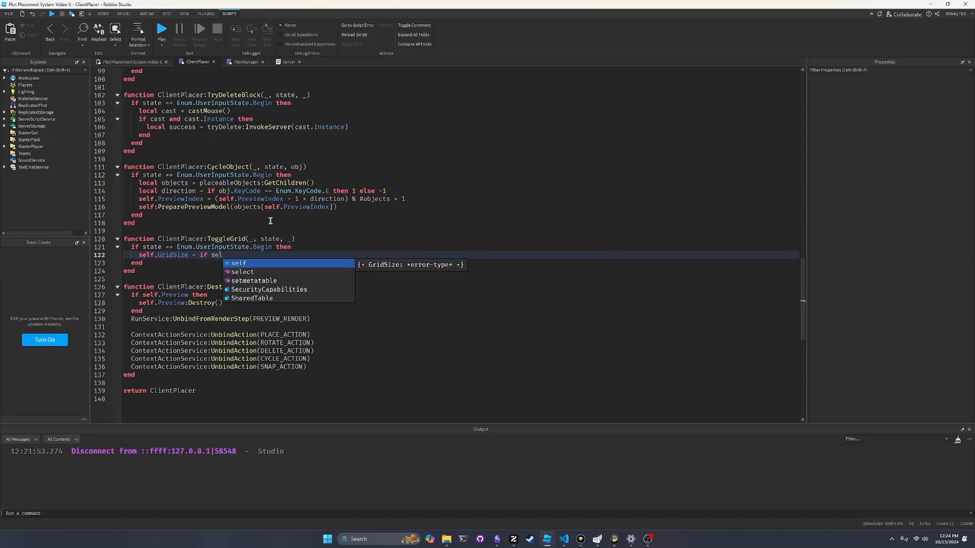
{"action": "type", "text": ".GridSize == 0"}
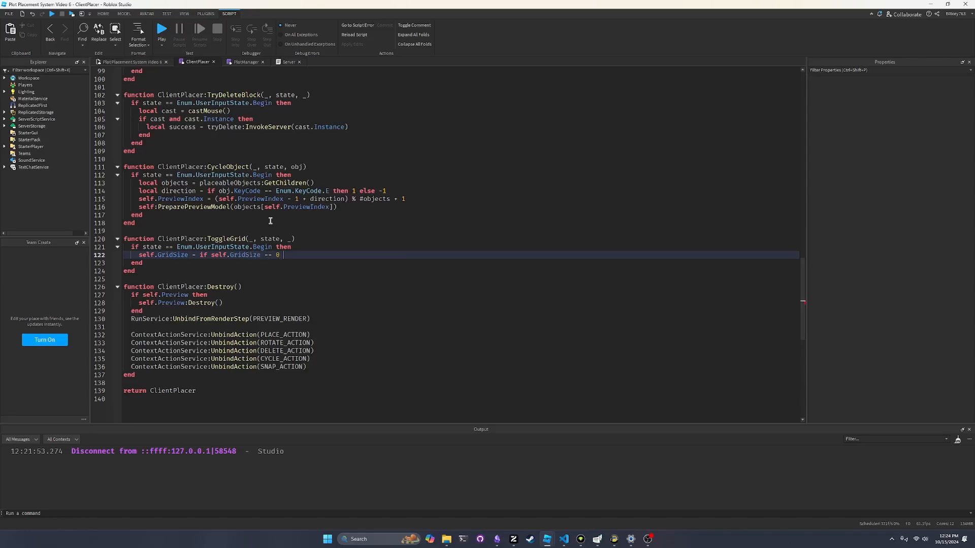
{"action": "type", "text": "then 1 else 0"}
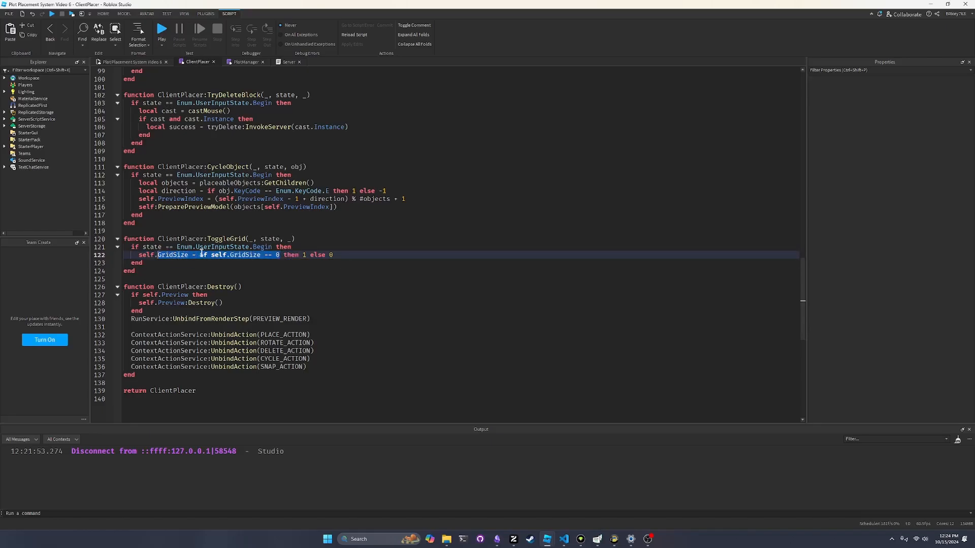
{"action": "double_click", "coordinate": [241, 255]}
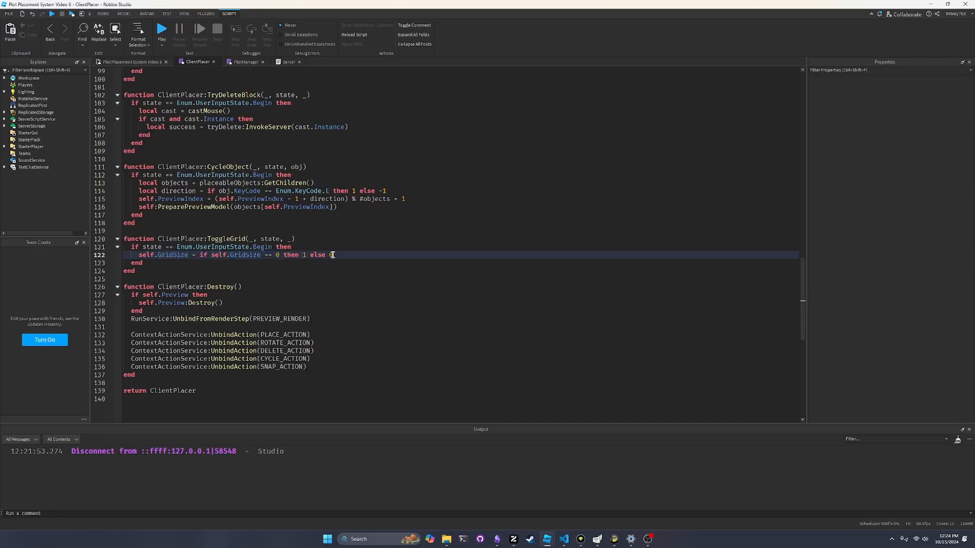
{"action": "mouse_move", "coordinate": [331, 255]}
{"action": "type", "text": " 0"}
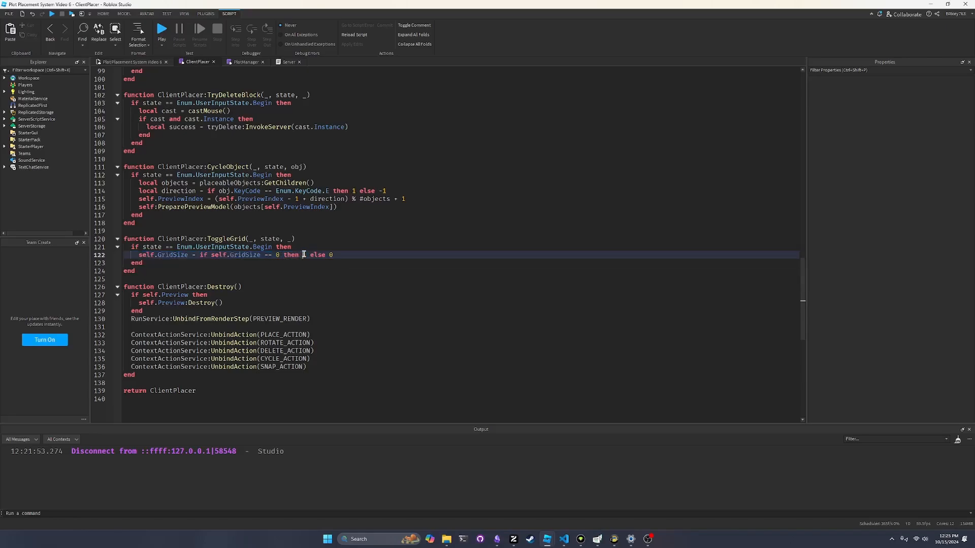
{"action": "mouse_move", "coordinate": [304, 254]}
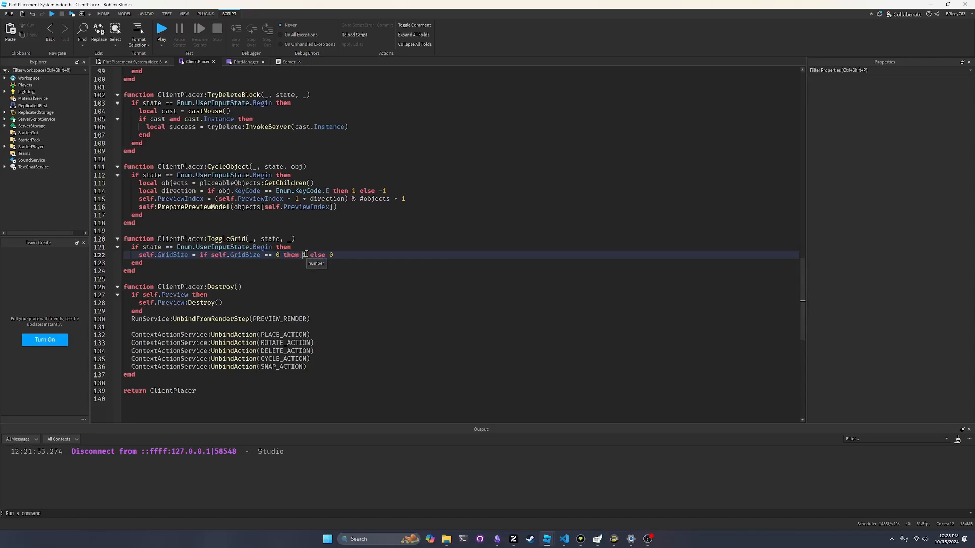
{"action": "mouse_move", "coordinate": [171, 223]}
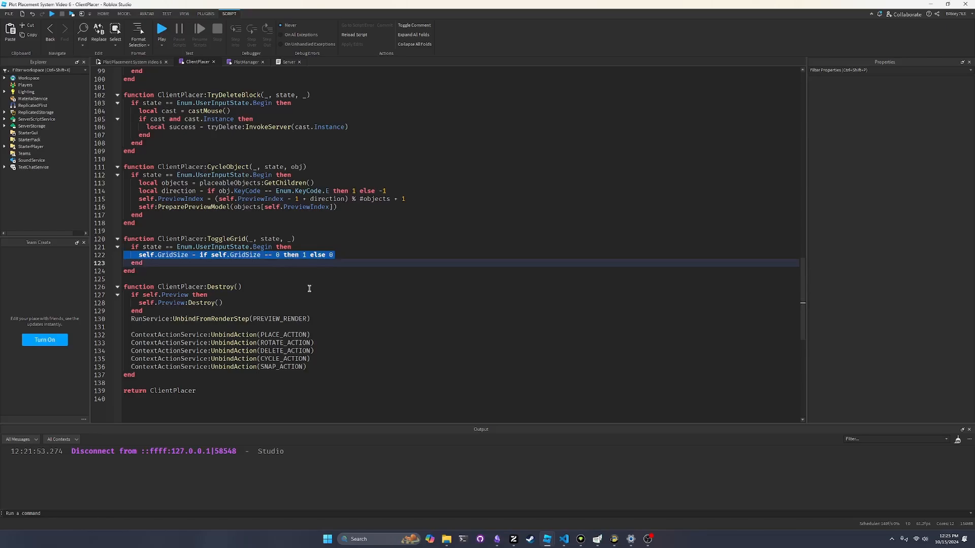
{"action": "mouse_move", "coordinate": [279, 259]}
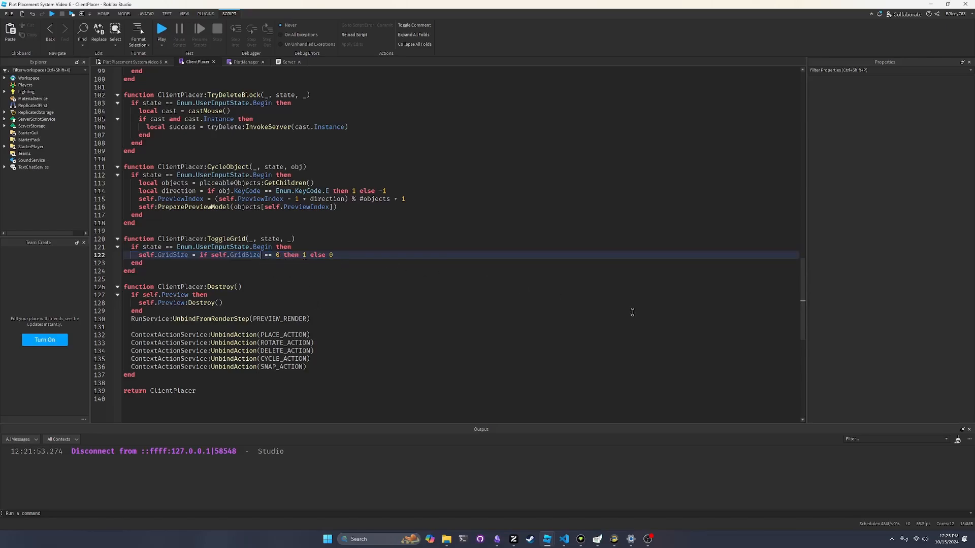
{"action": "mouse_move", "coordinate": [395, 281]}
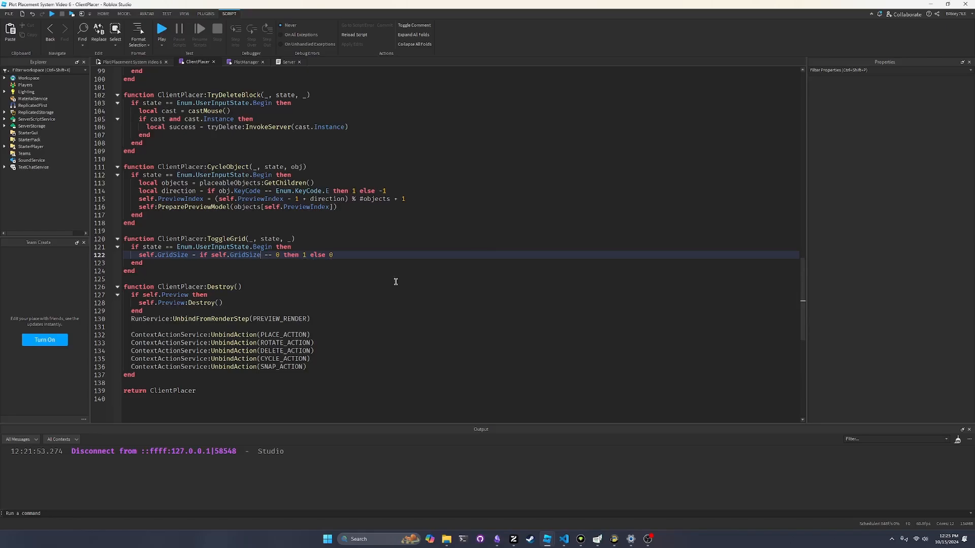
Step: In RenderPreview, add local position using snapToGrid when self.GridSize > 0, else cast.Position
{"action": "scroll", "scroll_direction": "up", "scroll_amount": 3}
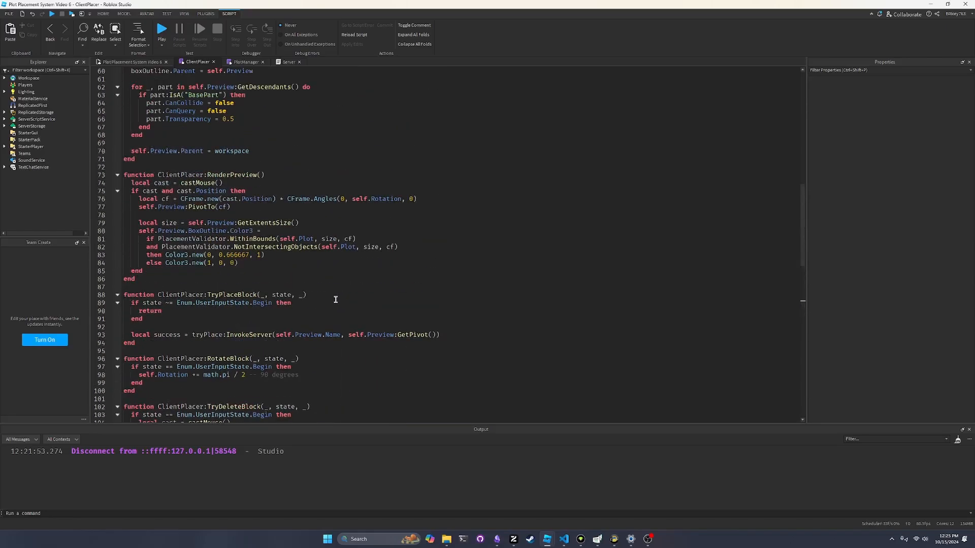
{"action": "scroll", "scroll_direction": "up", "scroll_amount": 3}
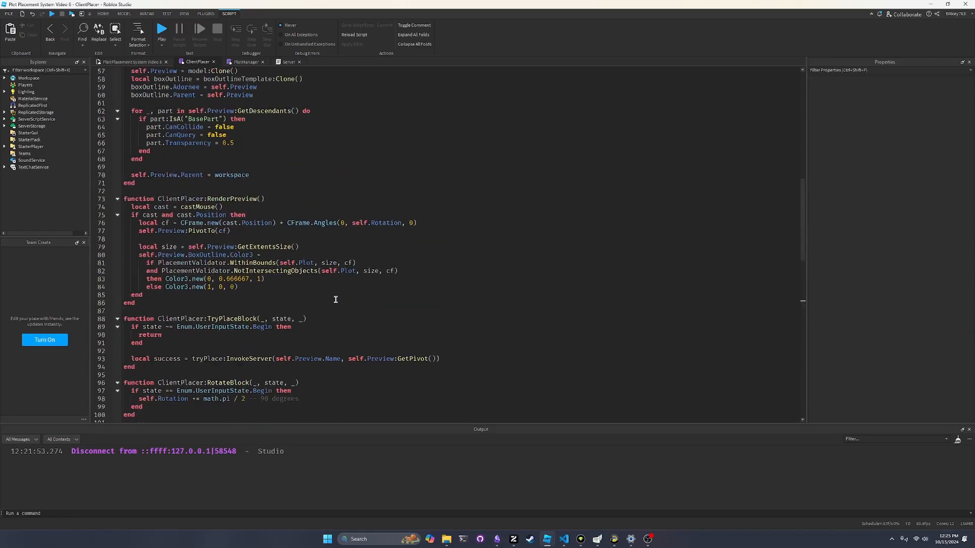
{"action": "scroll", "scroll_direction": "up", "scroll_amount": 3}
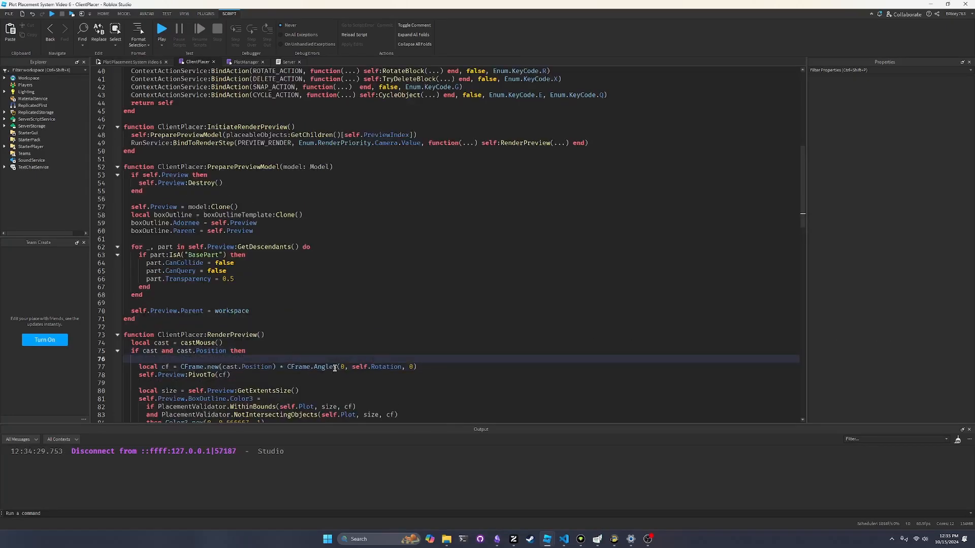
{"action": "type", "text": "local po"}
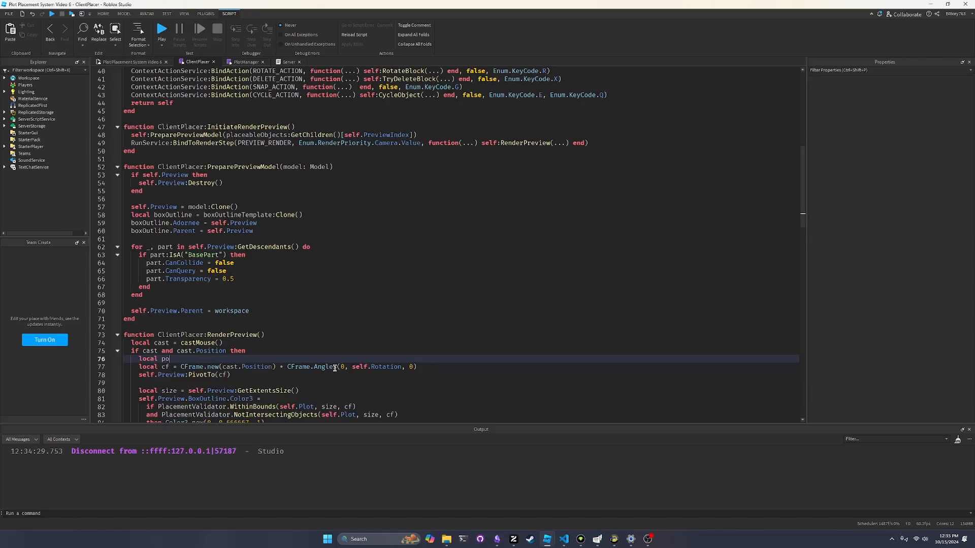
{"action": "type", "text": "sition = if"}
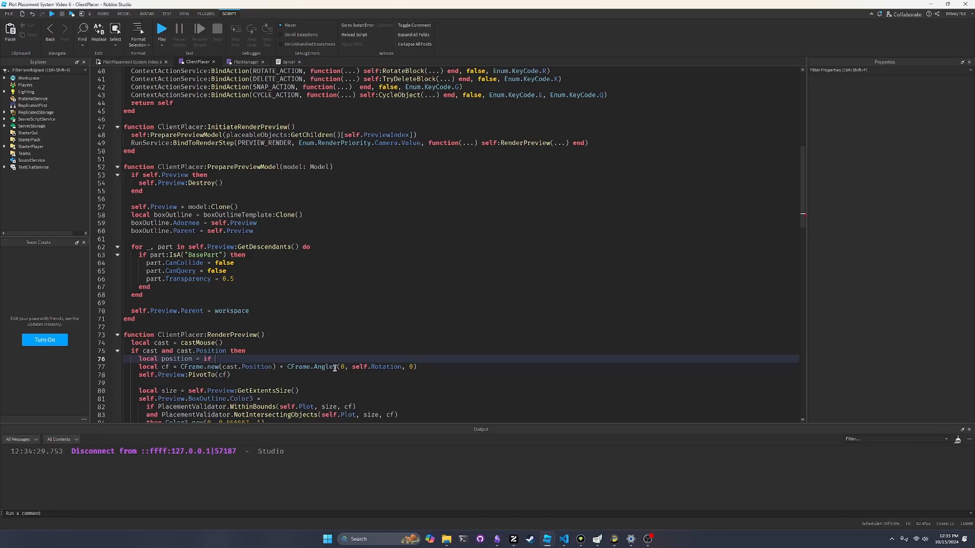
{"action": "type", "text": "self.GridSize > 0 then snapToGrid("}
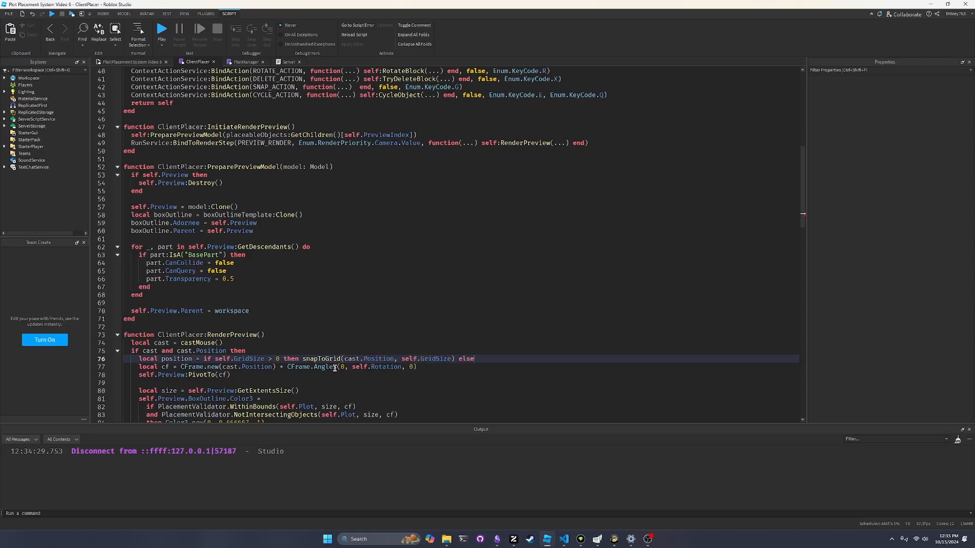
{"action": "type", "text": "cast.Position"}
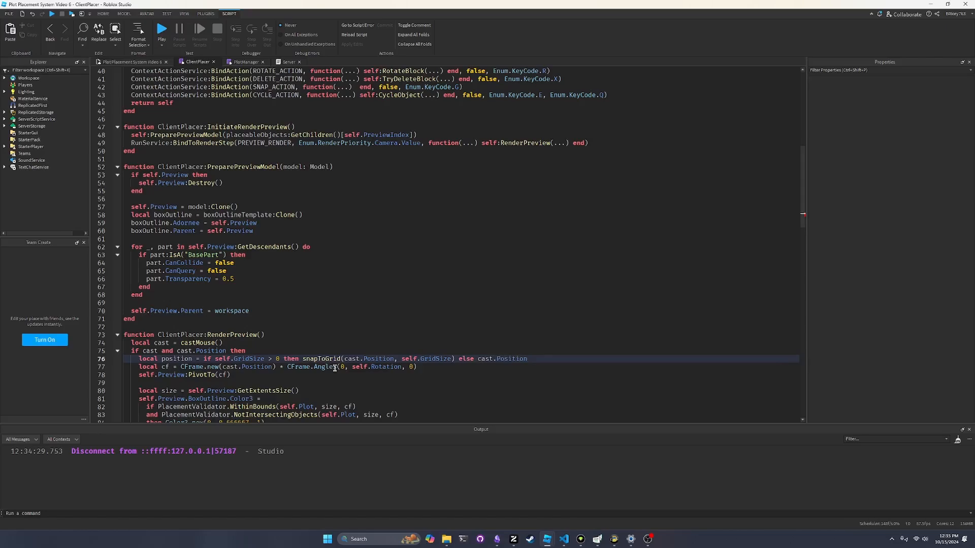
Step: Replace cast.Position in the preview CFrame.new with position
{"action": "double_click", "coordinate": [176, 359]}
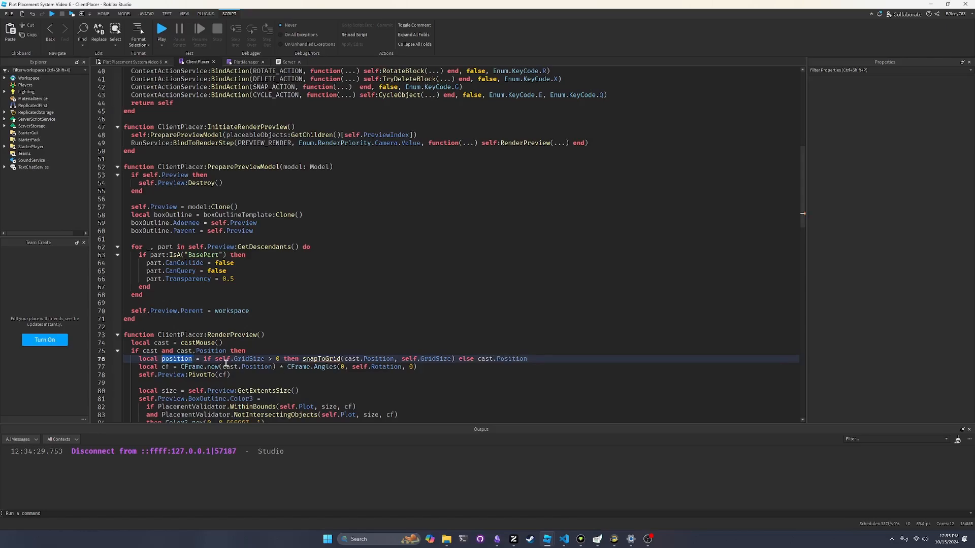
{"action": "left_click", "coordinate": [246, 366]}
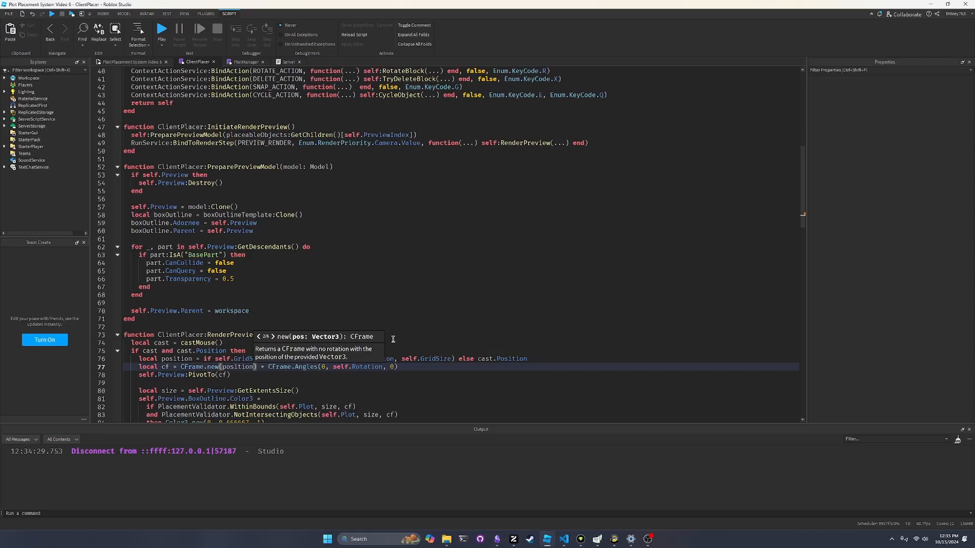
{"action": "double_click", "coordinate": [509, 360]}
{"action": "type", "text": "locla"}
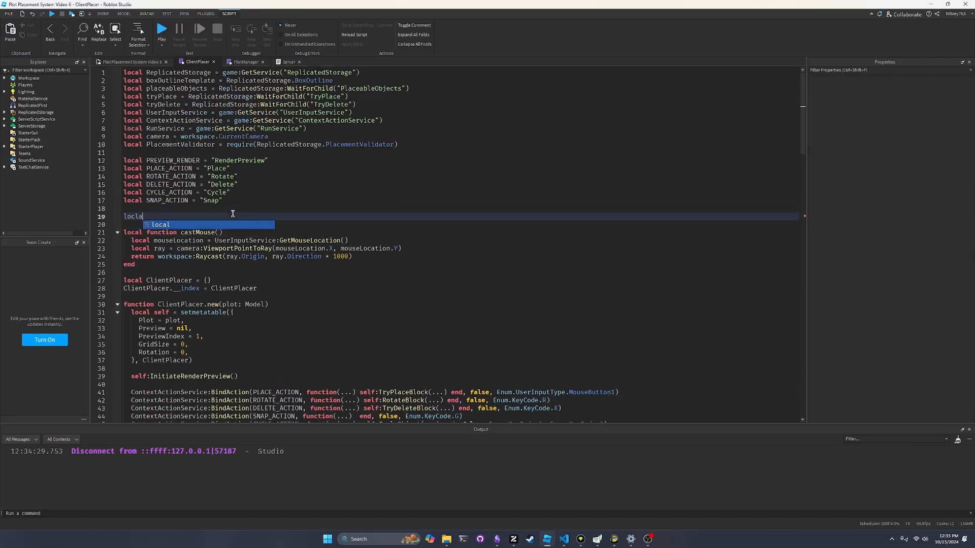
Step: Declare local function snapToGrid(pos, gridSize) above castMouse
{"action": "type", "text": "function"}
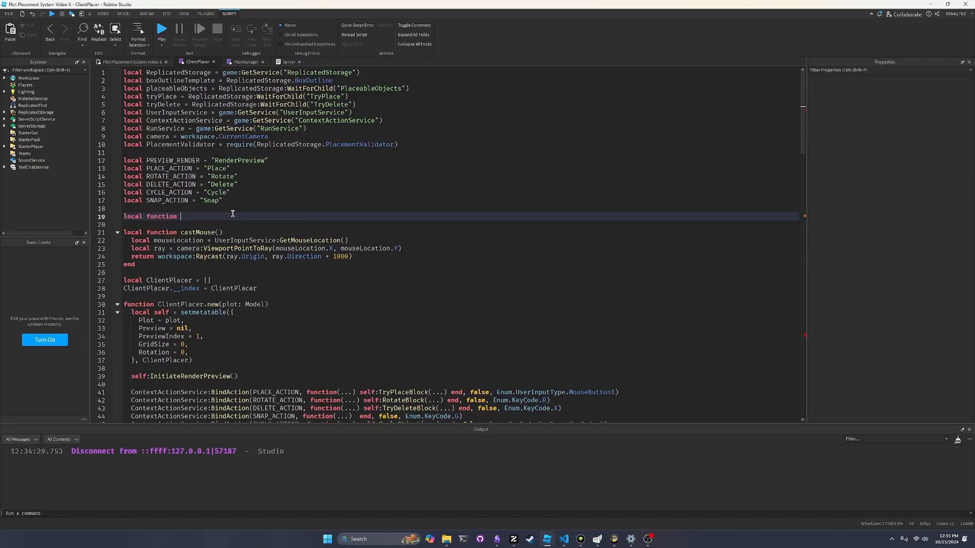
{"action": "type", "text": "snapTo"}
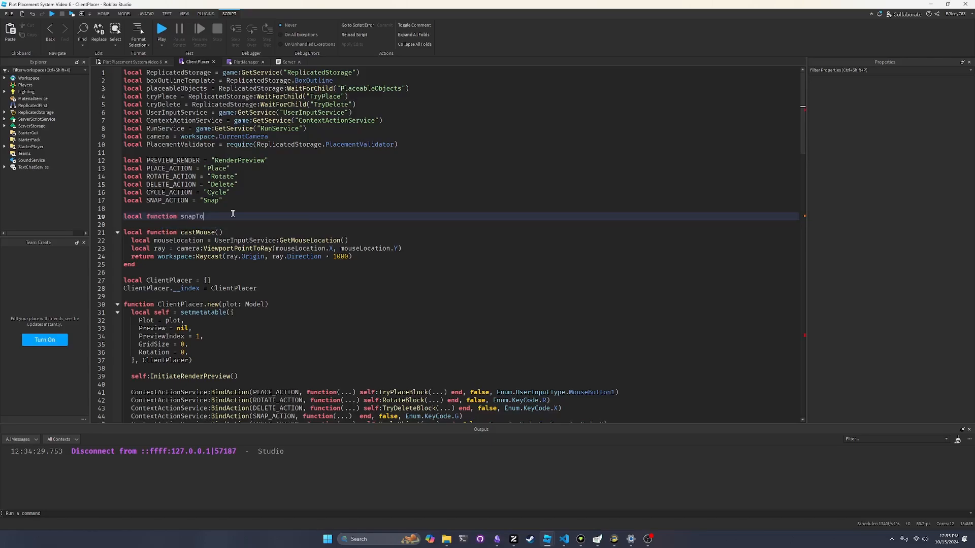
{"action": "type", "text": "Grid()"}
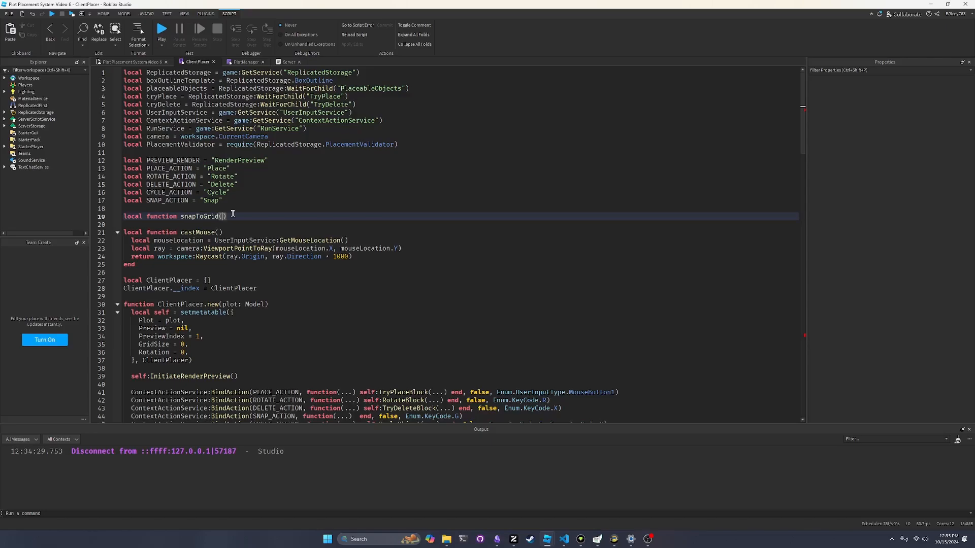
{"action": "type", "text": "pos"}
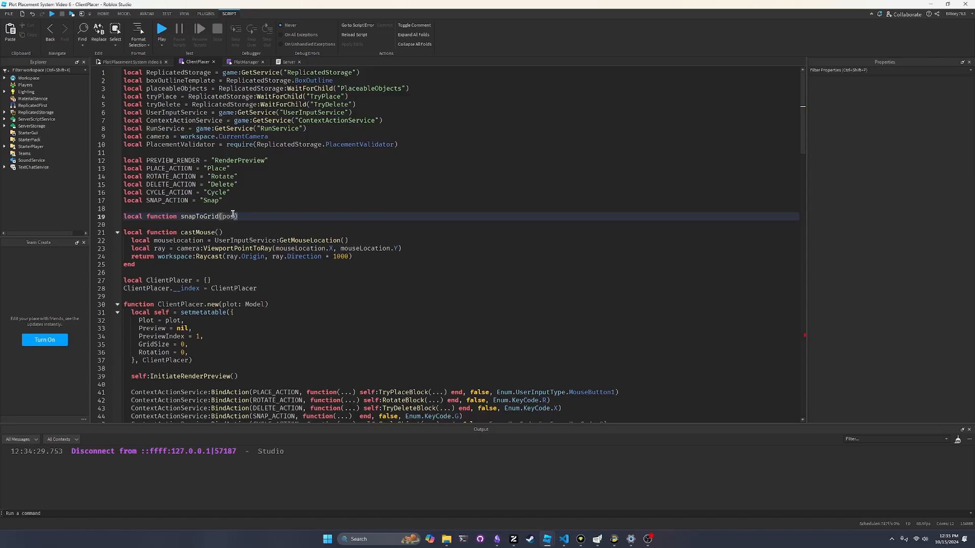
{"action": "type", "text": ", gridSize"}
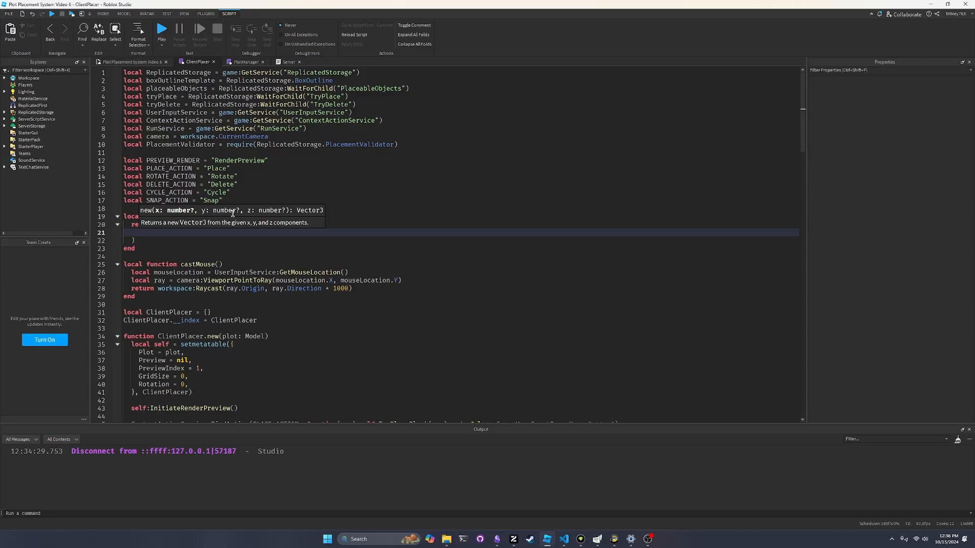
Step: Start the return with math.round(pos.X / gridSize) * gridSize, and search Start for 'calculator'
{"action": "type", "text": "math"}
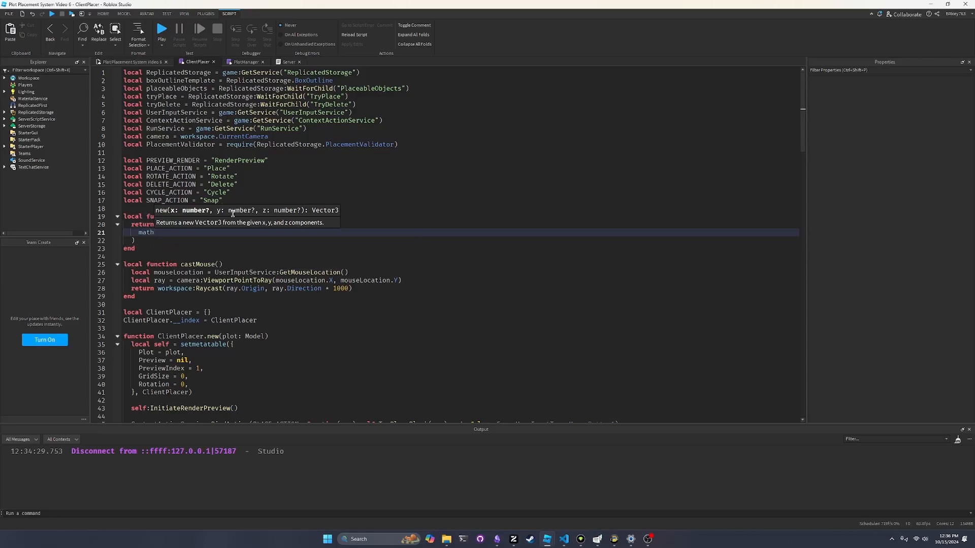
{"action": "type", "text": "."}
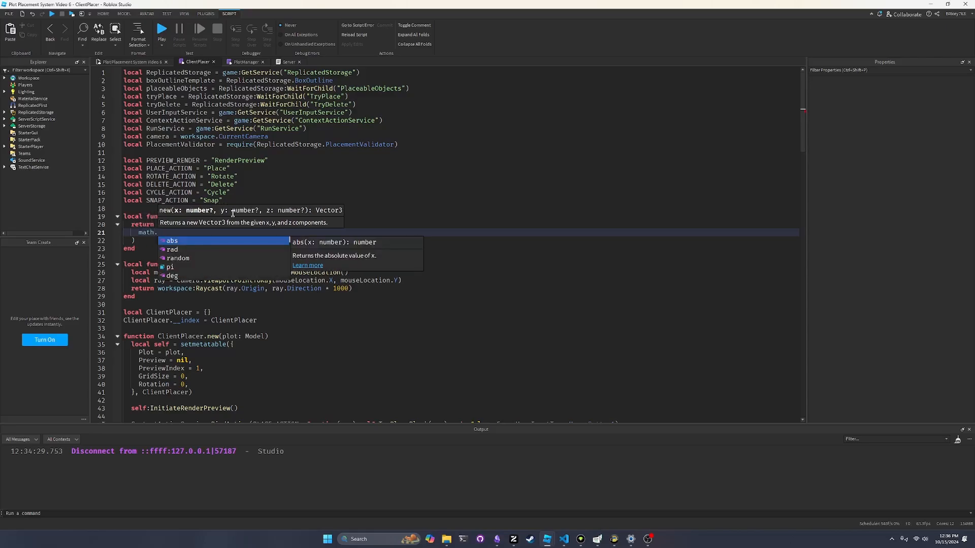
{"action": "type", "text": "round(pos.X / gridSize) * gridSize"}
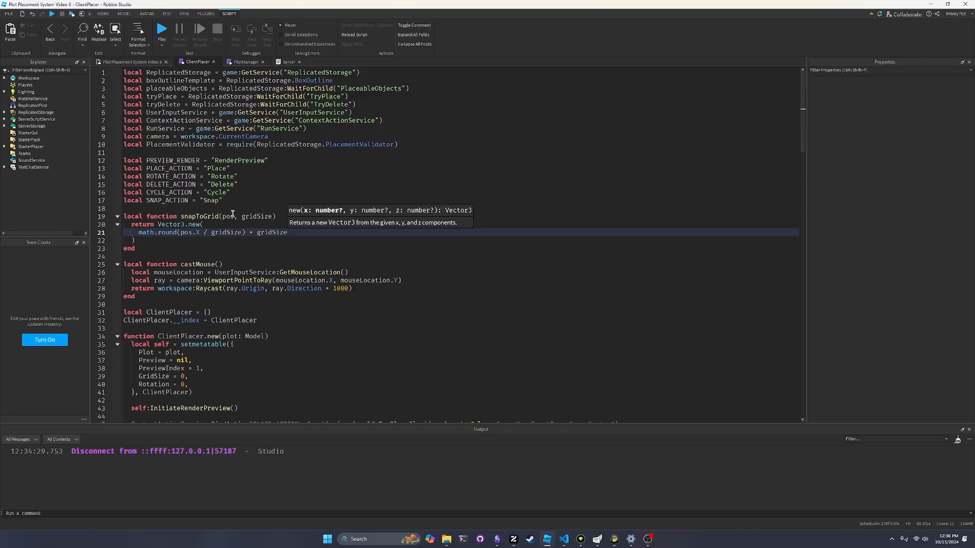
{"action": "type", "text": "calculator"}
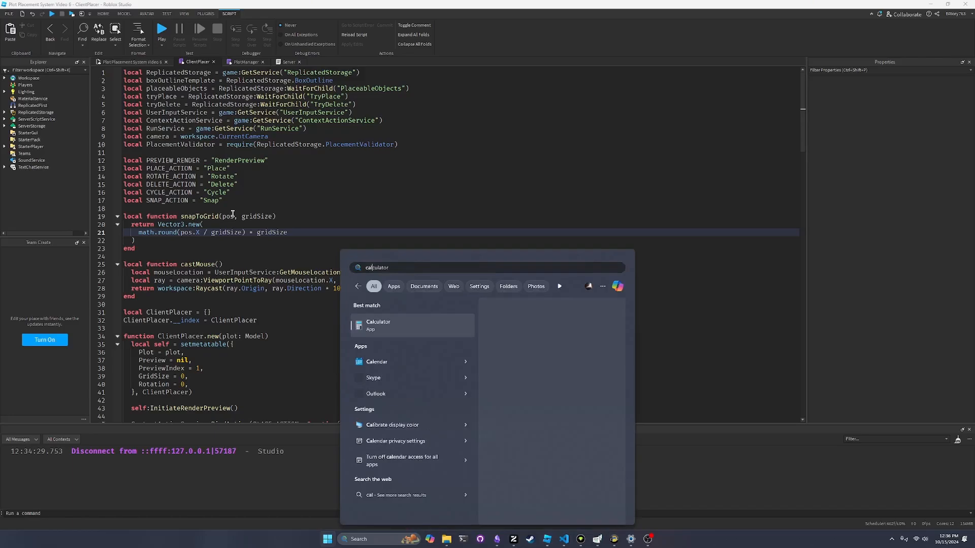
Step: Check snap math in Windows Calculator (6.5 ÷ 2 = 3.25, 4 × 2 = 8), then close it
{"action": "left_click", "coordinate": [378, 325]}
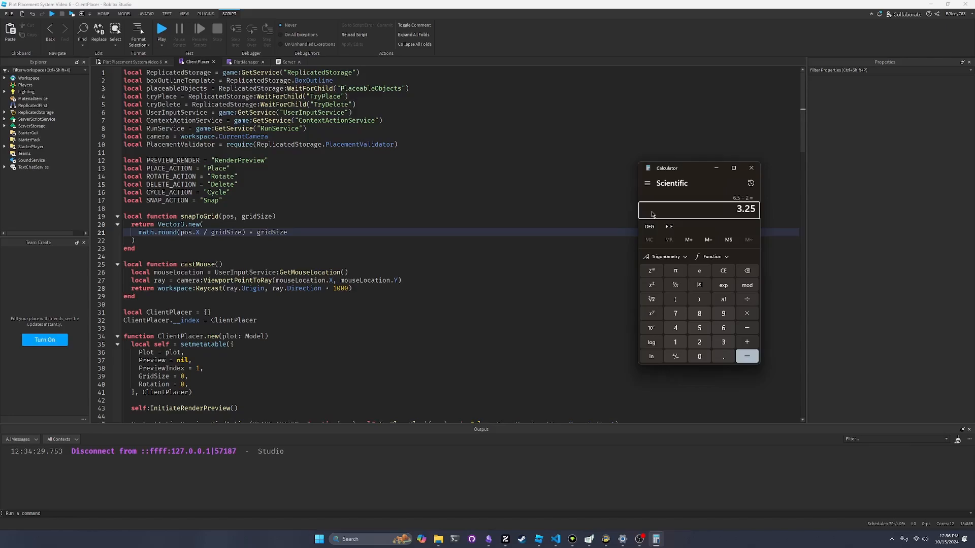
{"action": "left_click", "coordinate": [723, 270]}
{"action": "type", "text": "6."}
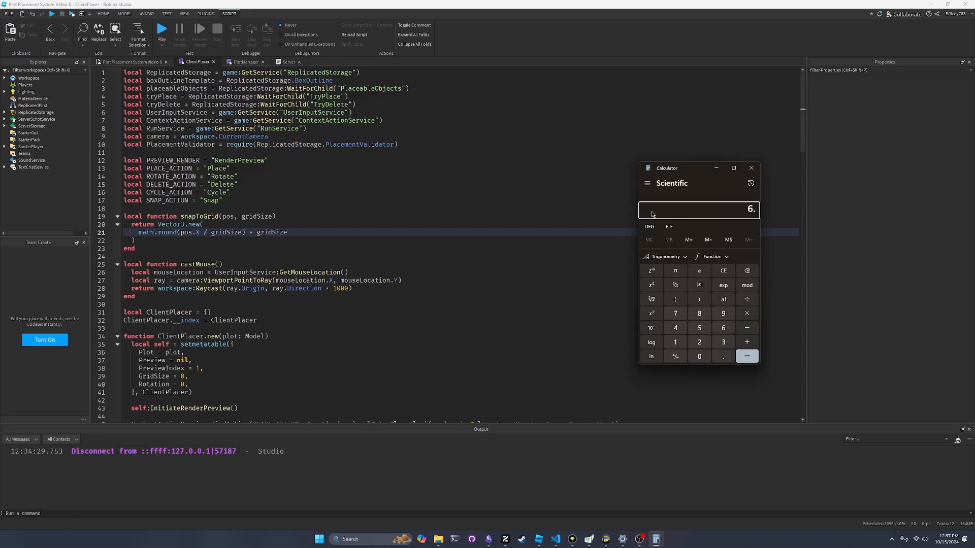
{"action": "left_click", "coordinate": [747, 357]}
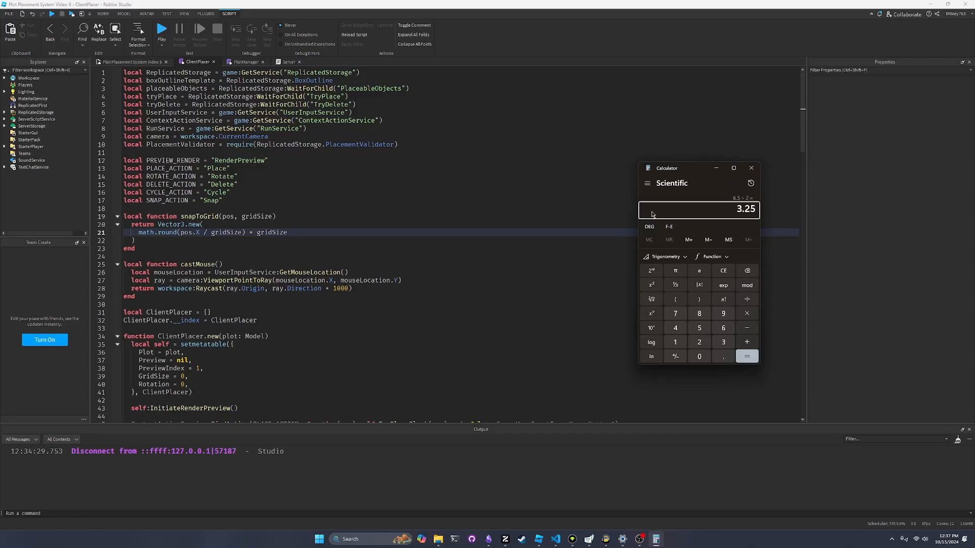
{"action": "left_click", "coordinate": [724, 342]}
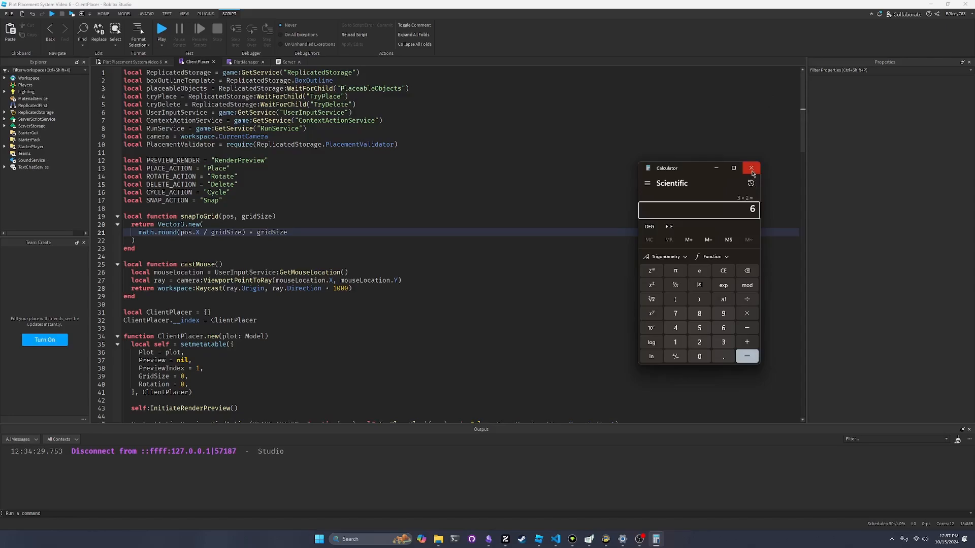
{"action": "mouse_move", "coordinate": [751, 169]}
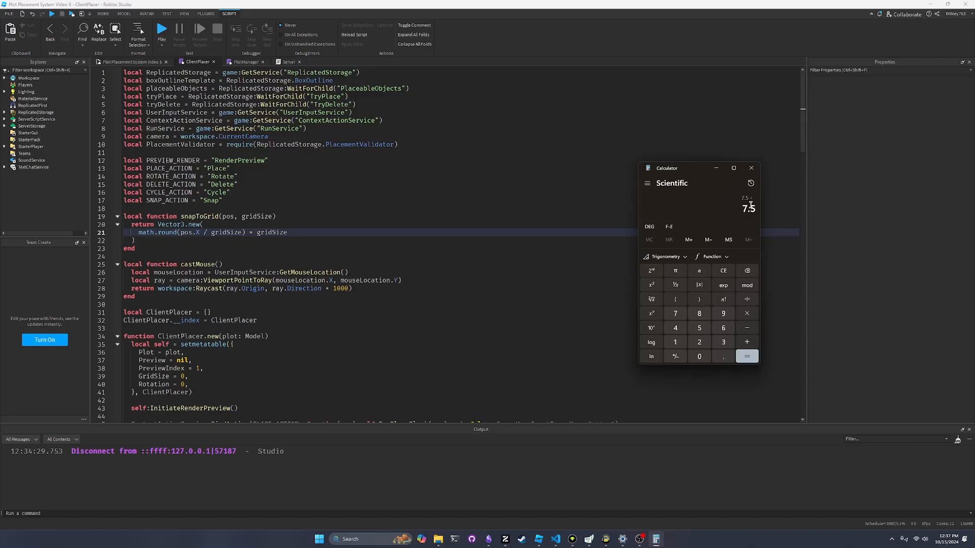
{"action": "left_click", "coordinate": [746, 357]}
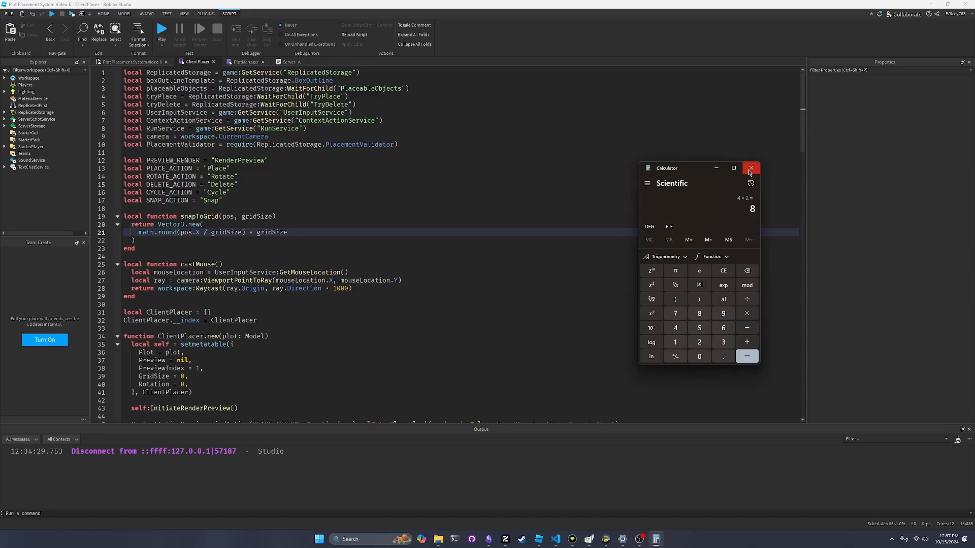
{"action": "left_click", "coordinate": [750, 168]}
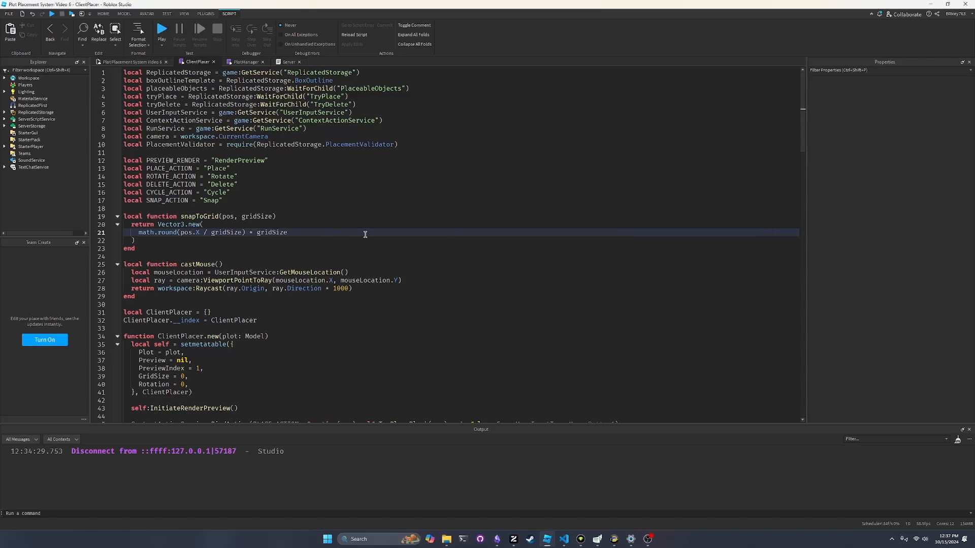
Step: Finish snapToGrid's Vector3.new with pos.Y and math.round(pos.Z / gridSize) * gridSize
{"action": "type", "text": ","}
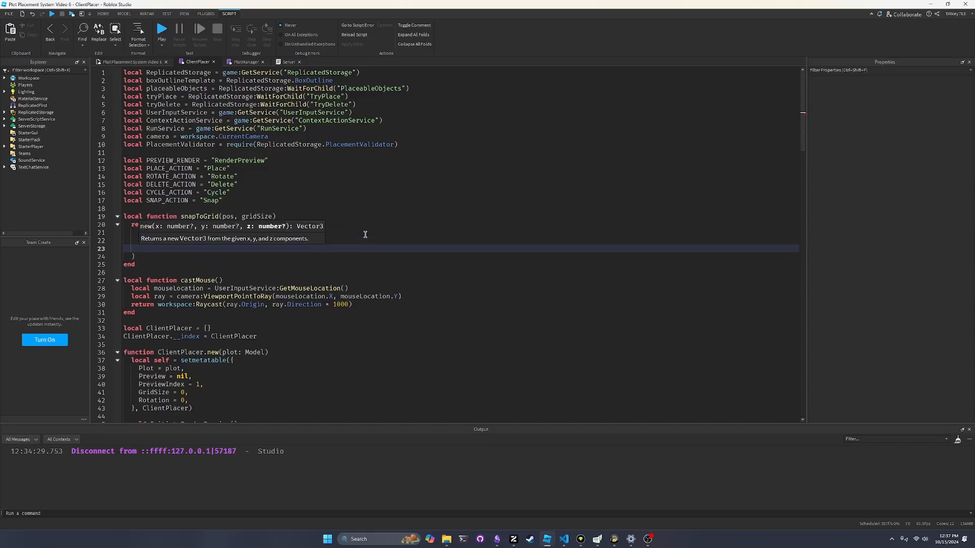
{"action": "type", "text": "math.round(pos.Z"}
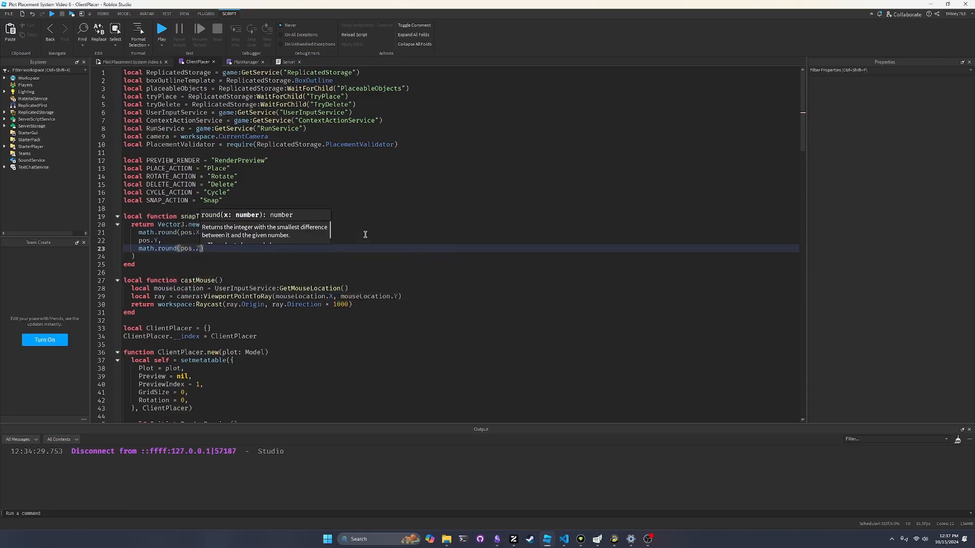
{"action": "type", "text": "oGrid"}
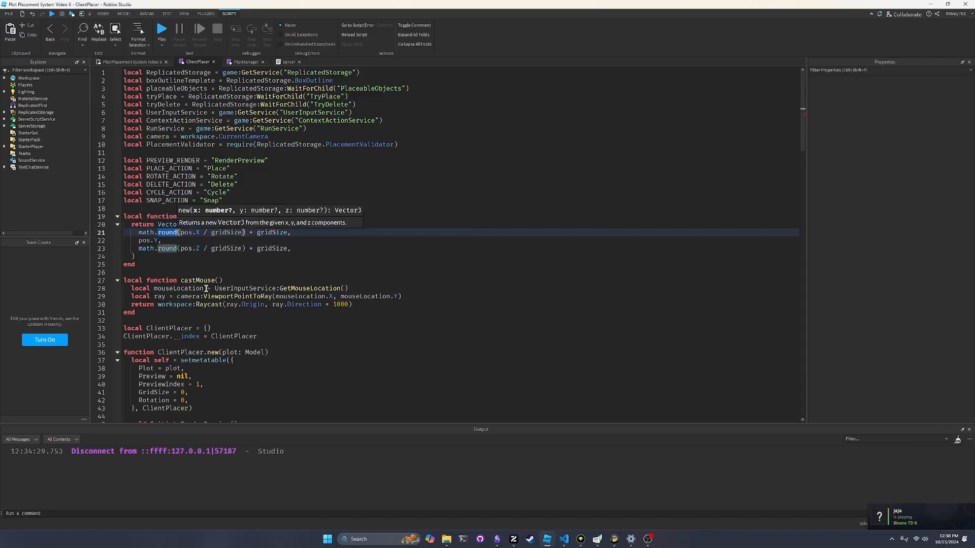
{"action": "scroll", "scroll_direction": "down", "scroll_amount": 3}
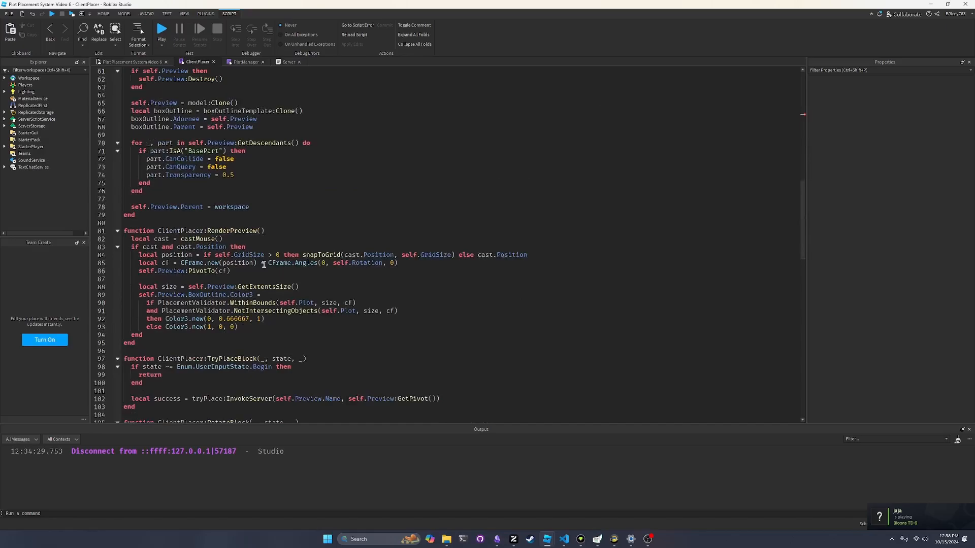
{"action": "scroll", "scroll_direction": "down", "scroll_amount": 3}
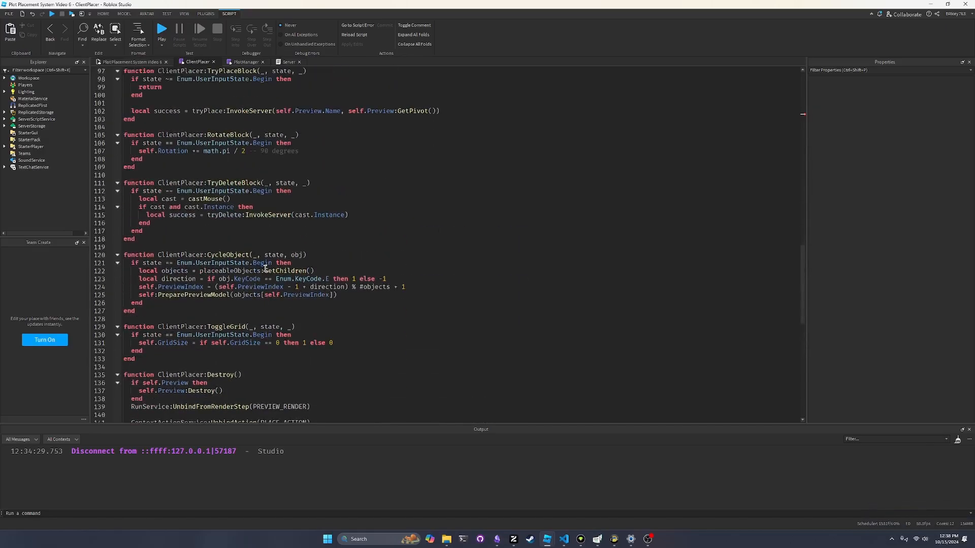
{"action": "scroll", "scroll_direction": "up", "scroll_amount": 3}
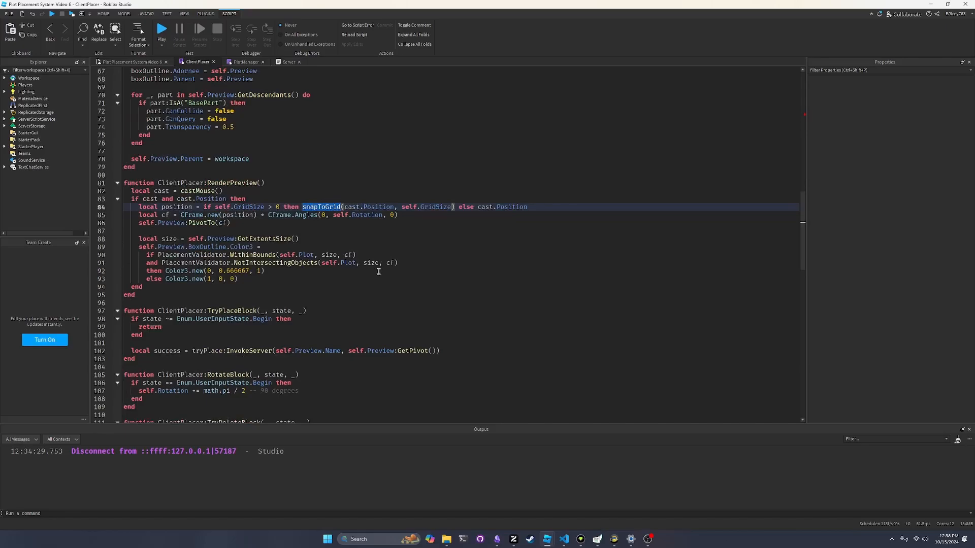
{"action": "scroll", "scroll_direction": "up", "scroll_amount": 3}
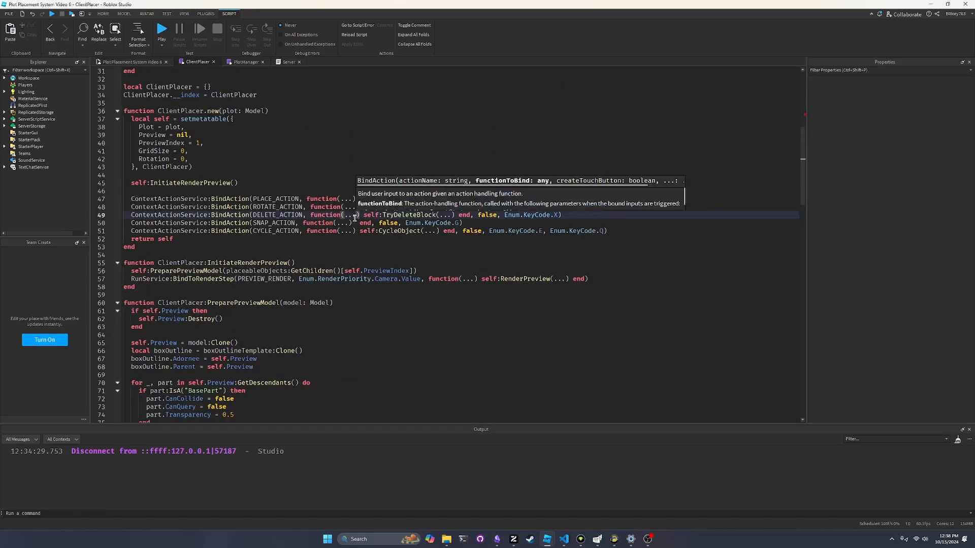
{"action": "left_click", "coordinate": [418, 222]}
{"action": "type", "text": "self:ToggleGrid(...) "}
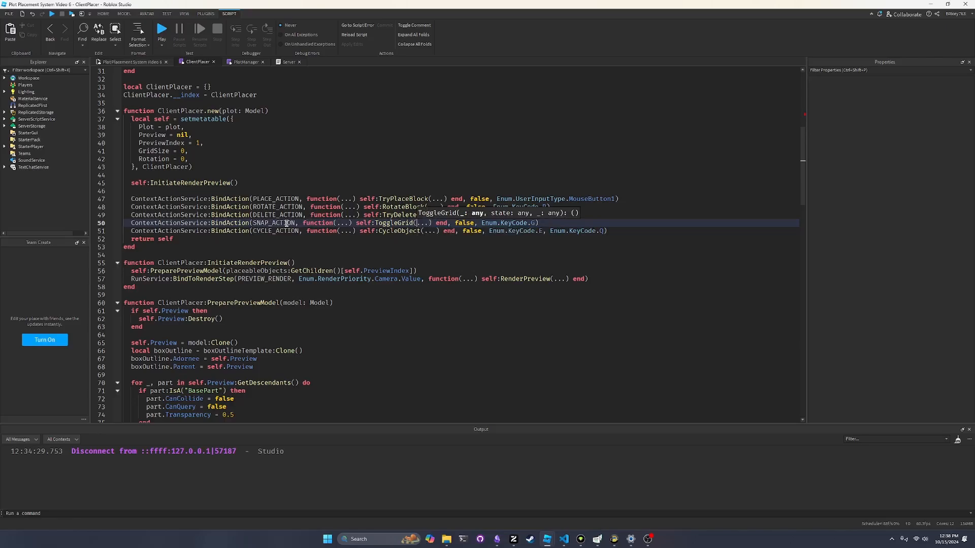
{"action": "scroll", "scroll_direction": "down", "scroll_amount": 3}
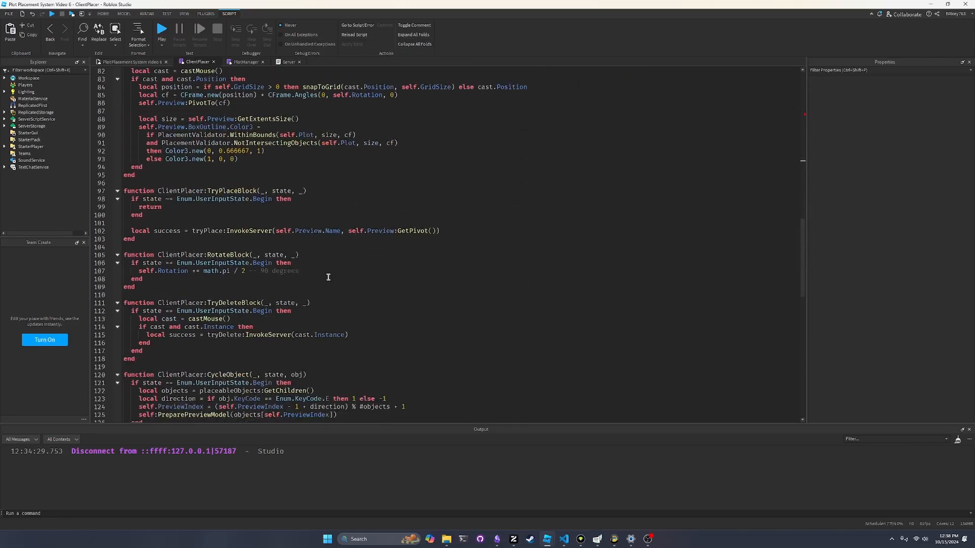
{"action": "scroll", "scroll_direction": "down", "scroll_amount": 3}
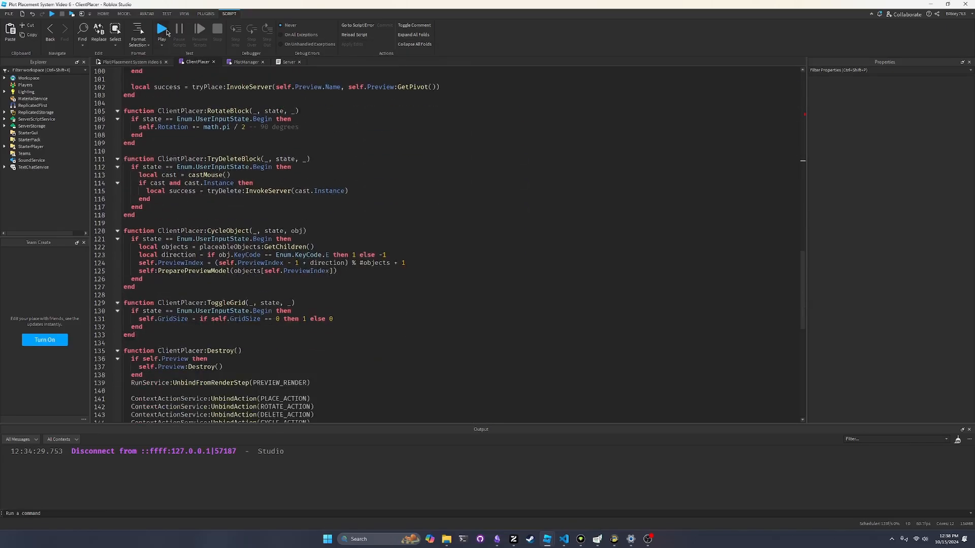
Step: Playtest, find the ClientPlacer line 24 syntax error, stop, review the script, and replay
{"action": "left_click", "coordinate": [161, 30]}
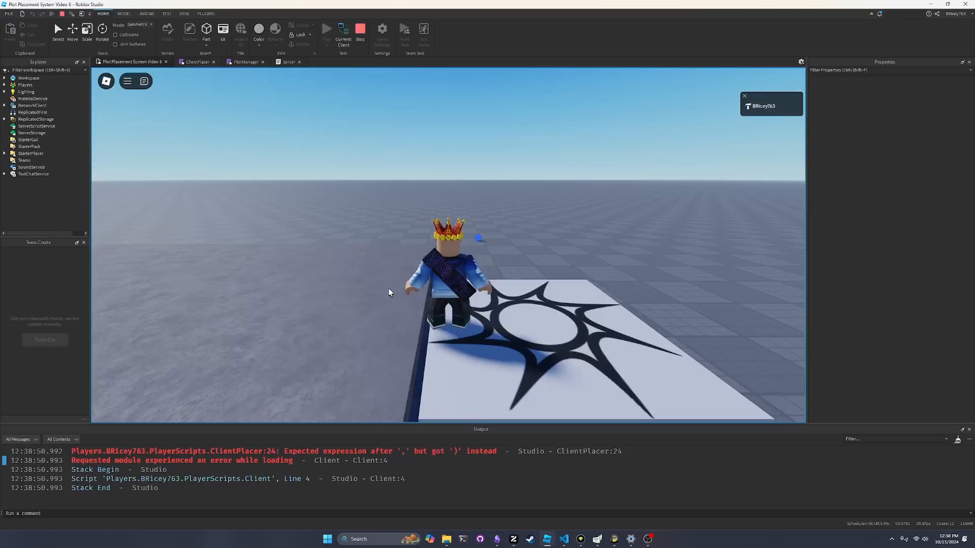
{"action": "left_click", "coordinate": [360, 31]}
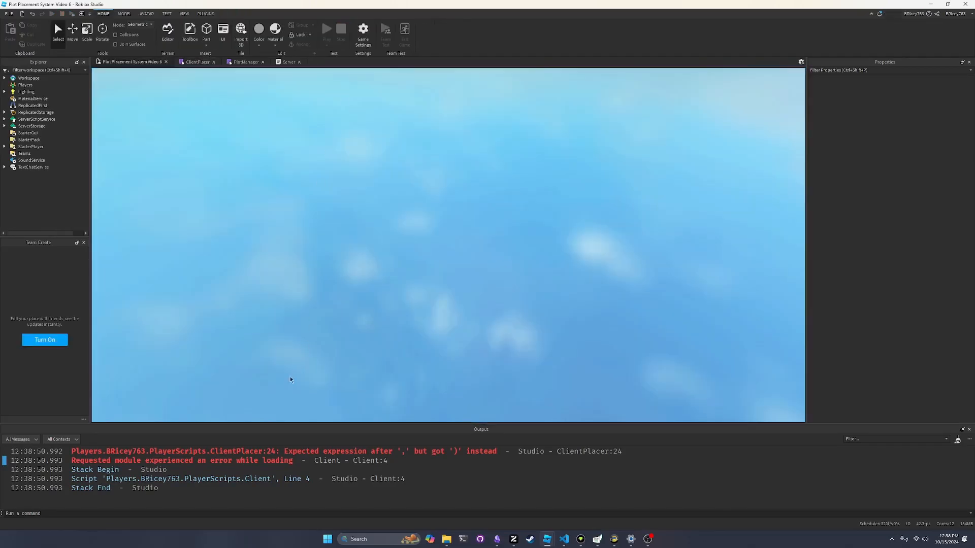
{"action": "left_click", "coordinate": [340, 28]}
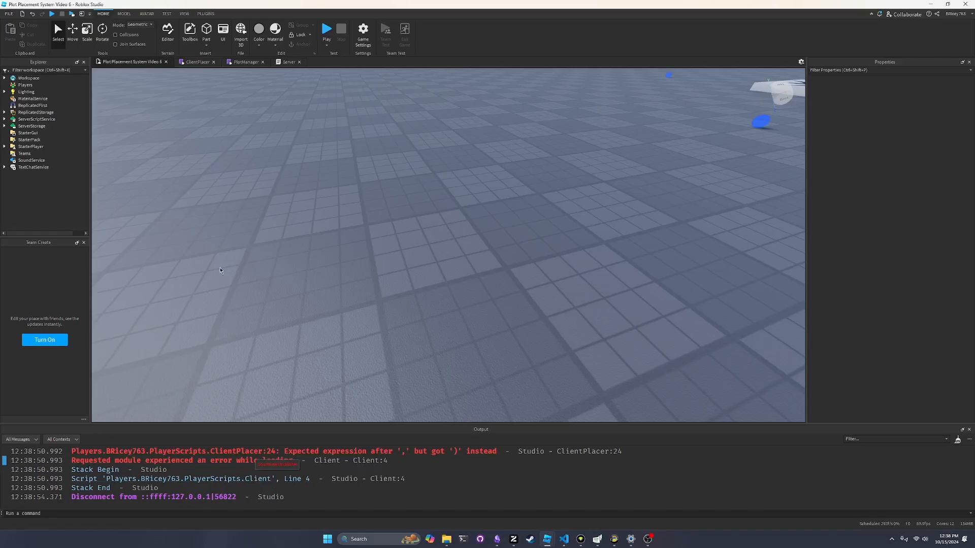
{"action": "left_click", "coordinate": [197, 62]}
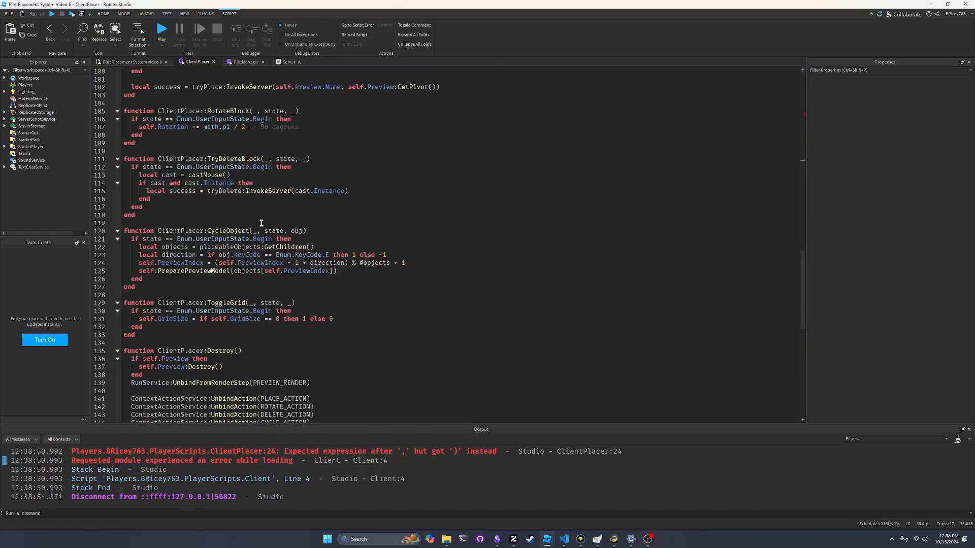
{"action": "scroll", "scroll_direction": "up", "scroll_amount": 3}
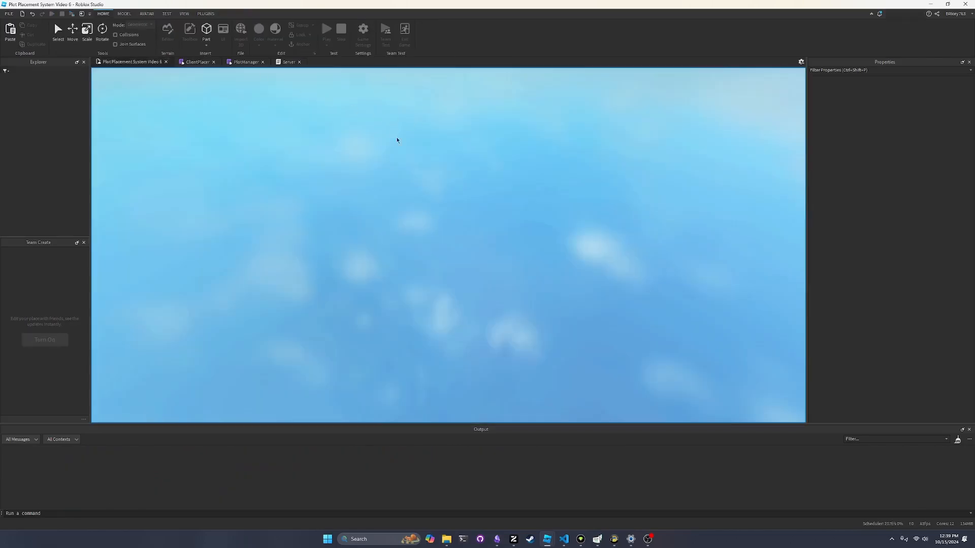
Step: Stop the playtest, change ToggleGrid's grid value from 1 to 4, and playtest again
{"action": "left_click", "coordinate": [327, 28]}
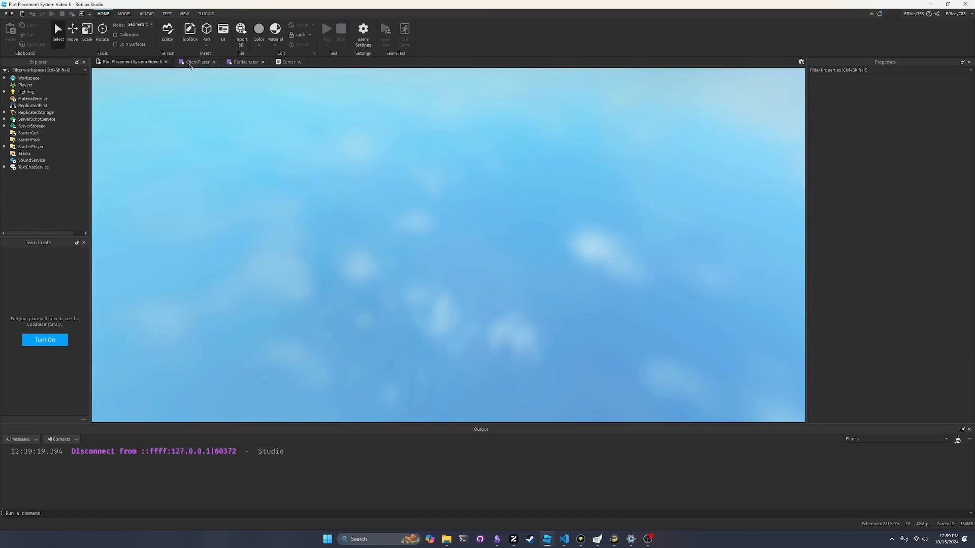
{"action": "left_click", "coordinate": [197, 61]}
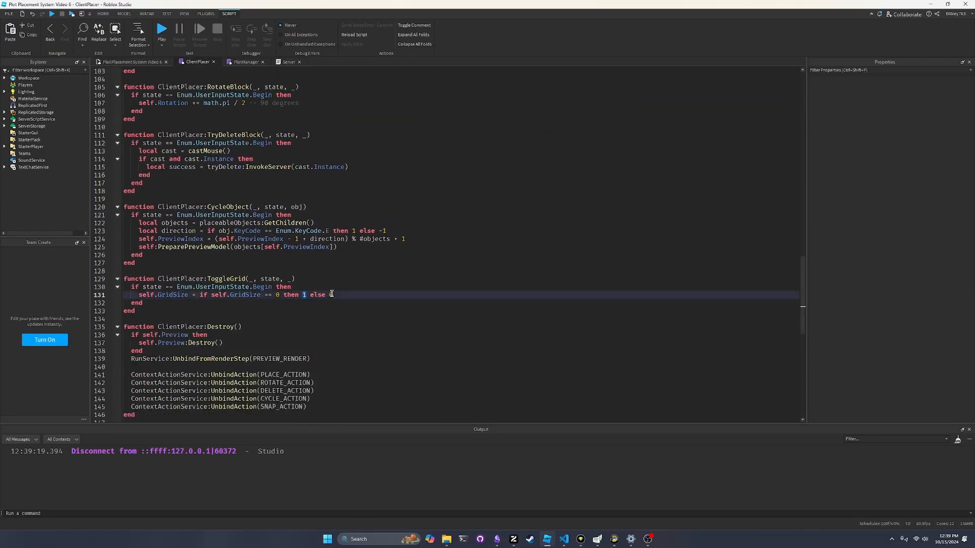
{"action": "type", "text": "4"}
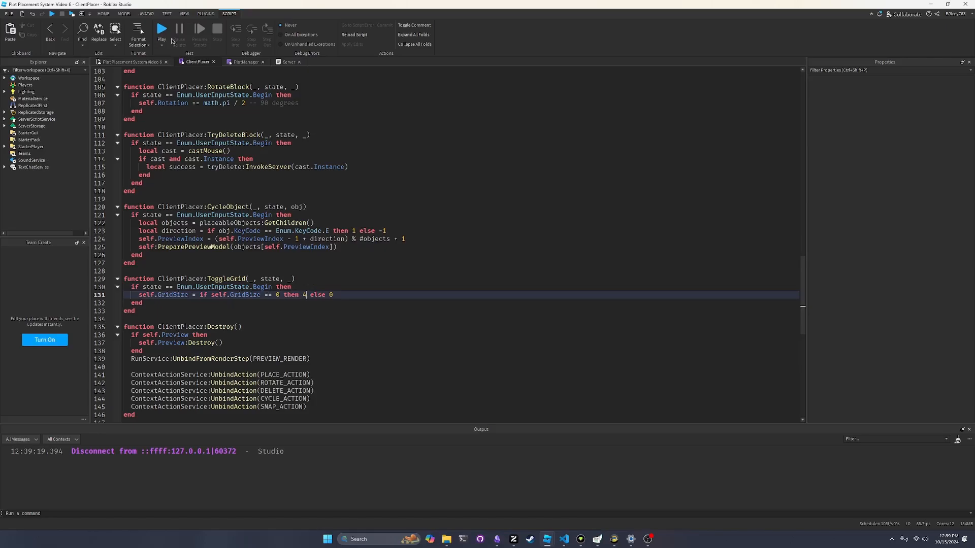
{"action": "left_click", "coordinate": [161, 29]}
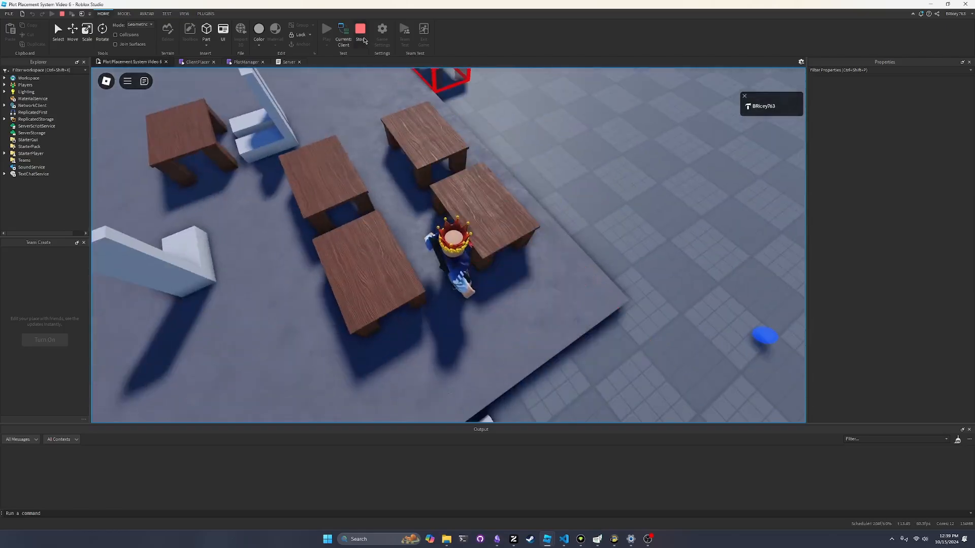
Step: Stop the current playtest and start a fresh one beside the placed tables
{"action": "left_click", "coordinate": [361, 29]}
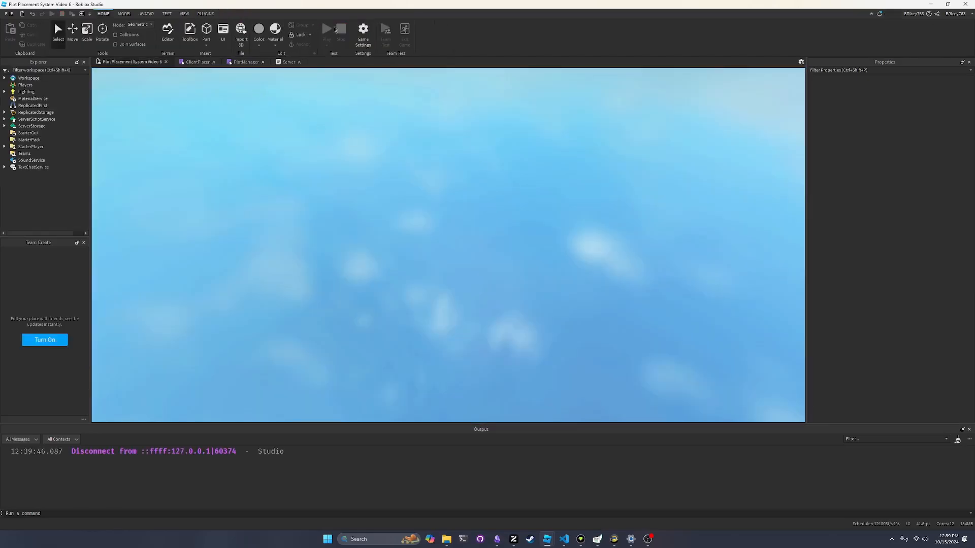
{"action": "left_click", "coordinate": [326, 28]}
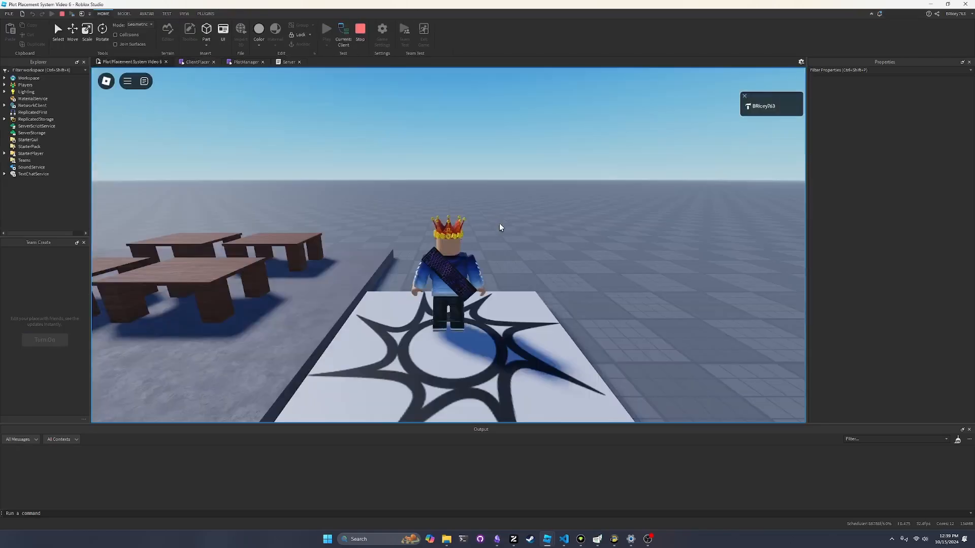